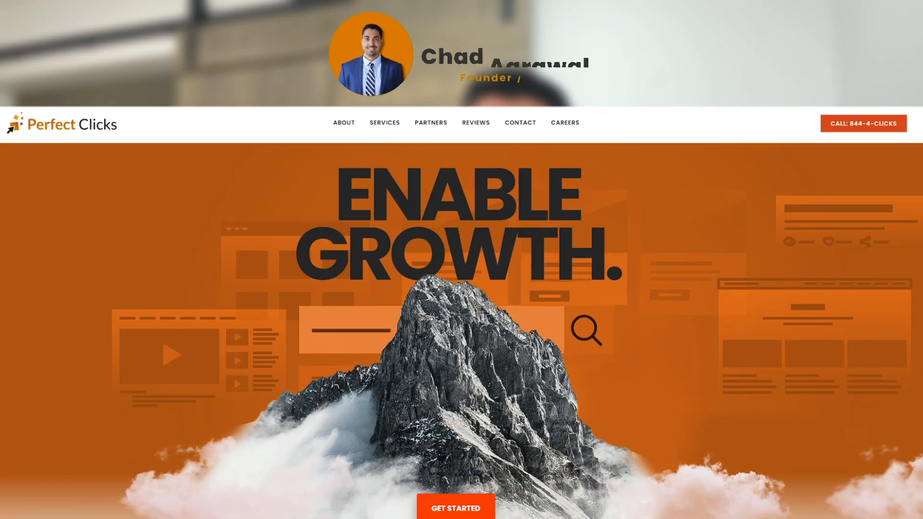
Scroll down through the currently open page.
{"action": "scroll", "scroll_direction": "down", "scroll_amount": 3}
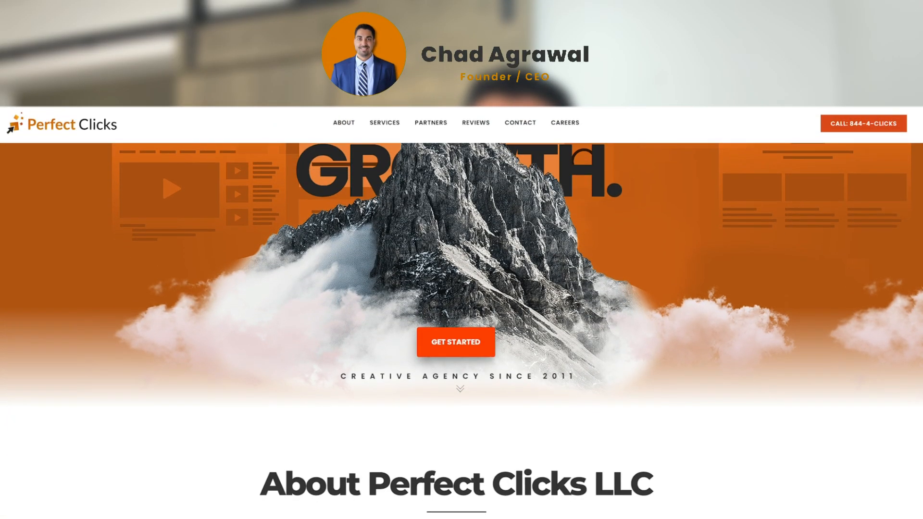
{"action": "scroll", "scroll_direction": "down", "scroll_amount": 3}
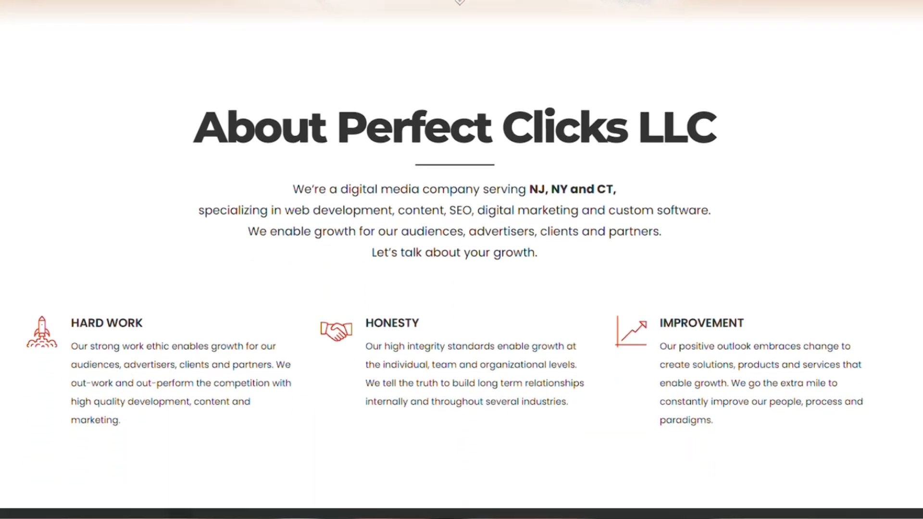
{"action": "scroll", "scroll_direction": "down", "scroll_amount": 3}
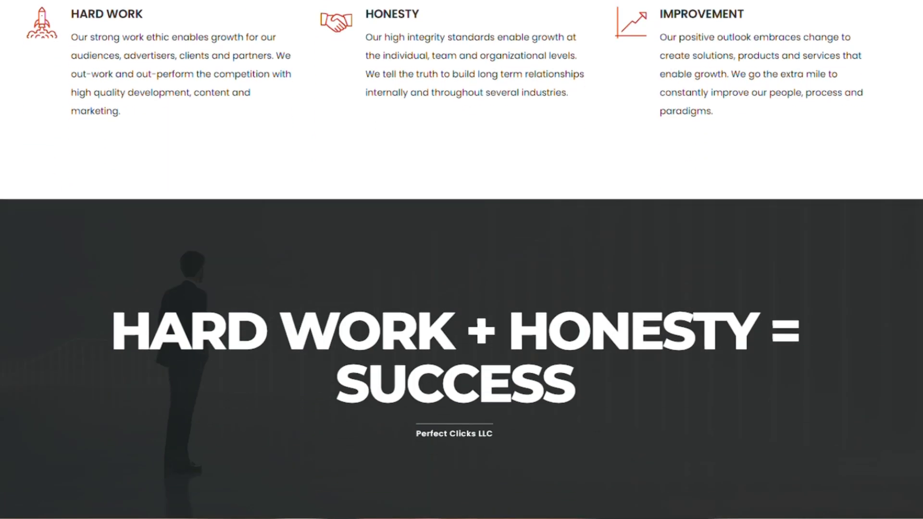
{"action": "scroll", "scroll_direction": "down", "scroll_amount": 3}
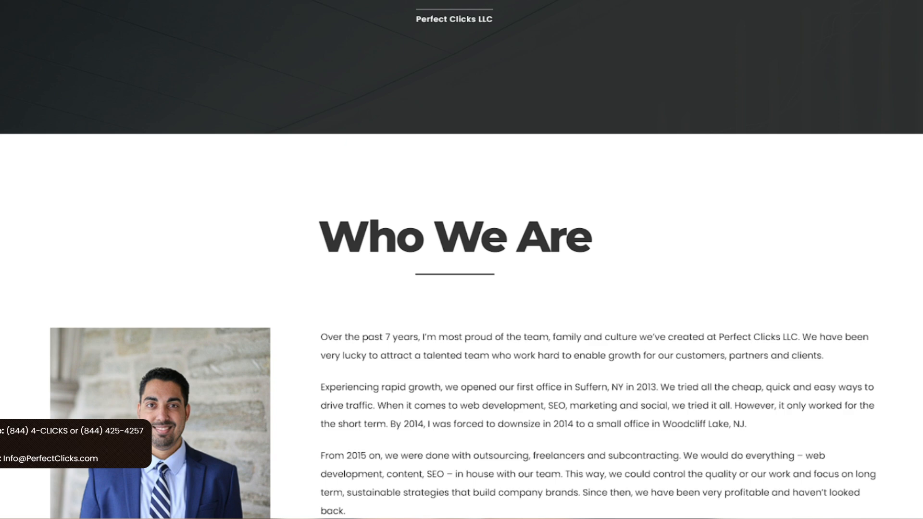
{"action": "scroll", "scroll_direction": "down", "scroll_amount": 3}
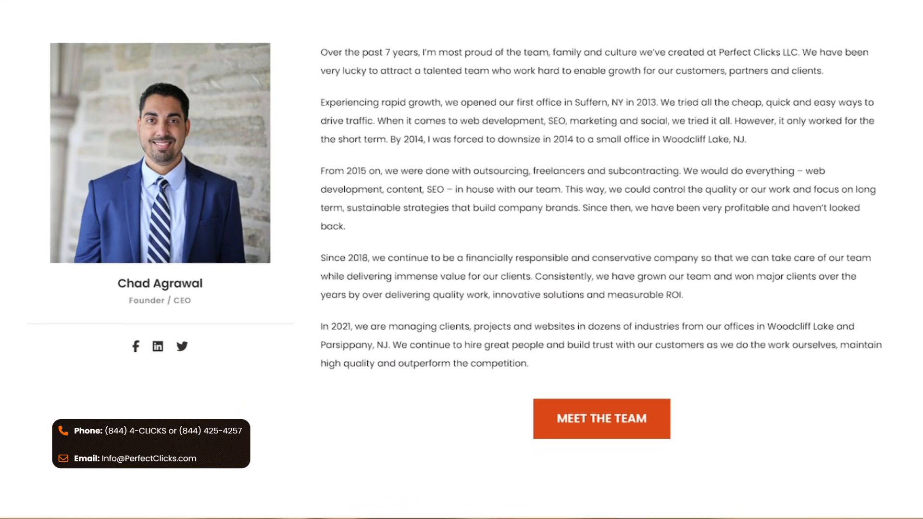
{"action": "scroll", "scroll_direction": "down", "scroll_amount": 3}
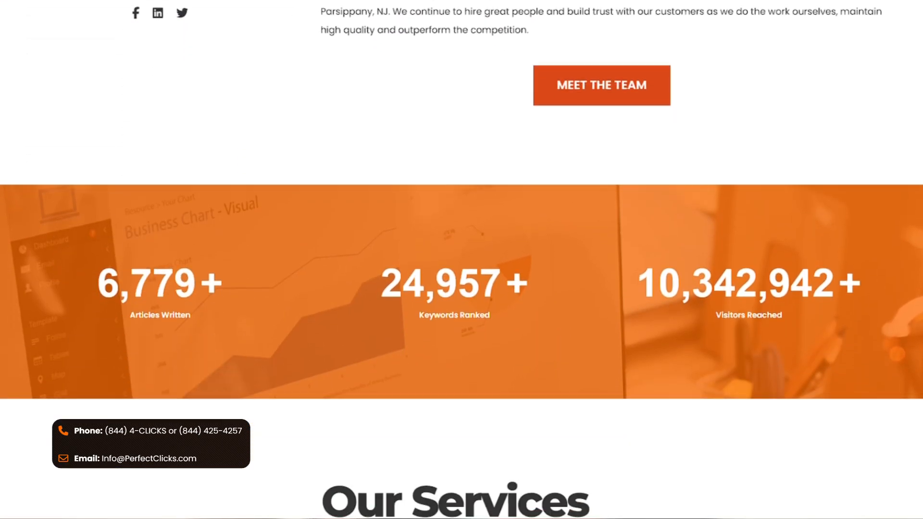
{"action": "scroll", "scroll_direction": "down", "scroll_amount": 3}
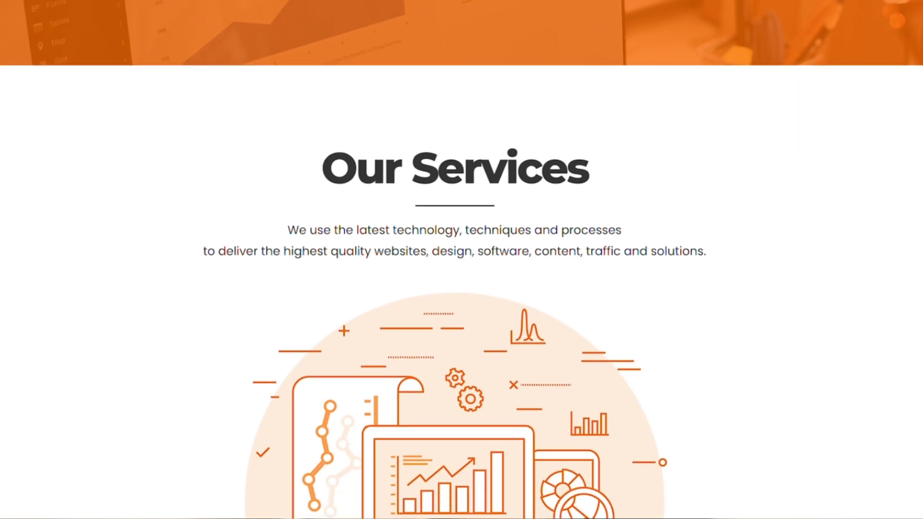
{"action": "scroll", "scroll_direction": "down", "scroll_amount": 3}
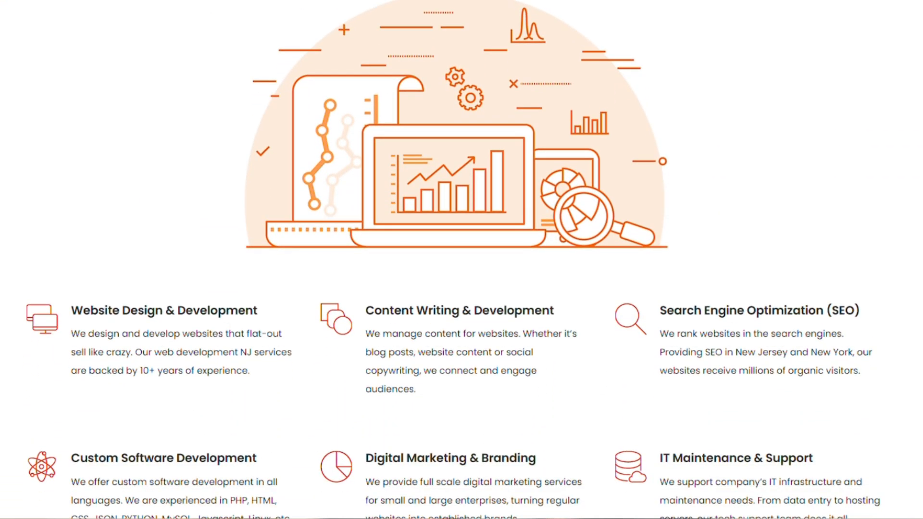
{"action": "scroll", "scroll_direction": "down", "scroll_amount": 3}
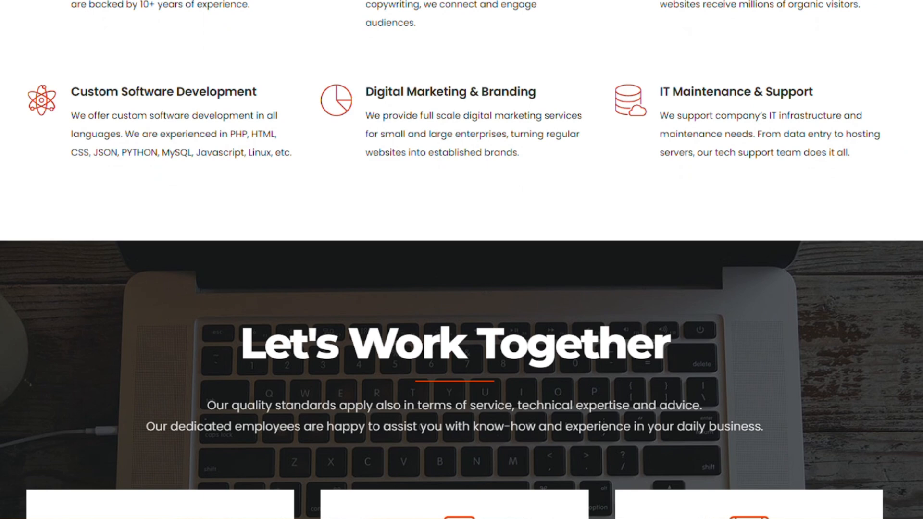
Show the mobile PageSpeed report's Performance 92 and 340 ms Total Blocking Time.
{"action": "left_click", "coordinate": [183, 11]}
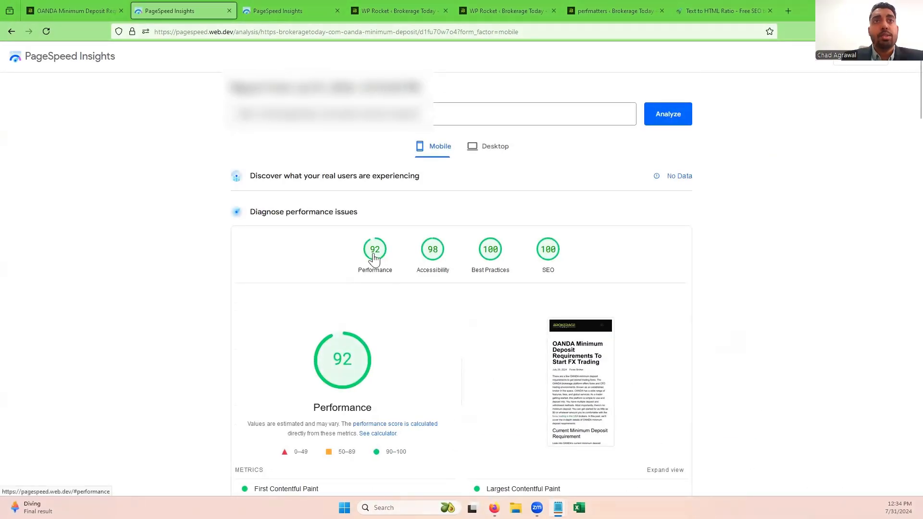
{"action": "mouse_move", "coordinate": [371, 280]}
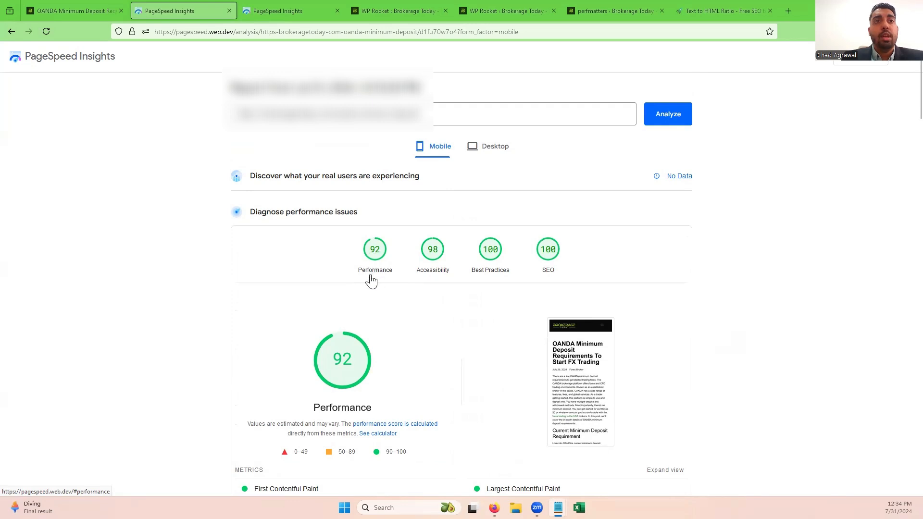
{"action": "scroll", "scroll_direction": "down", "scroll_amount": 3}
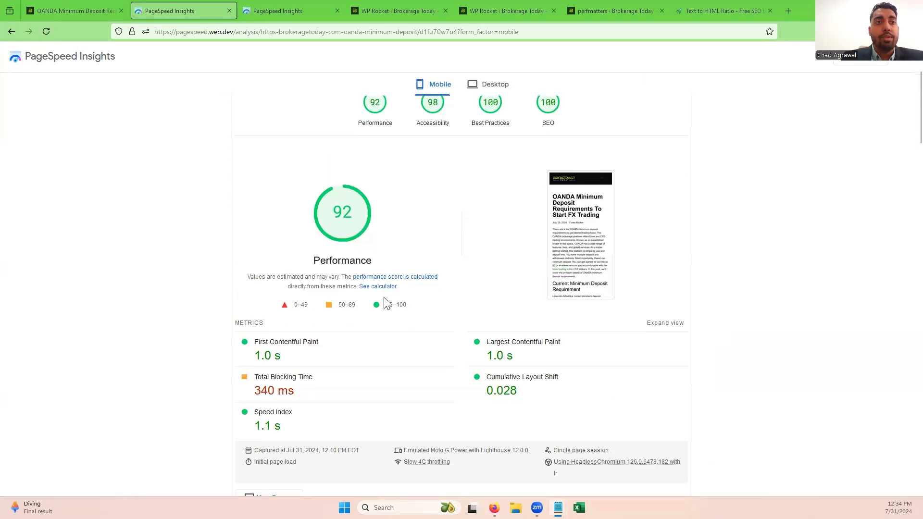
{"action": "scroll", "scroll_direction": "down", "scroll_amount": 3}
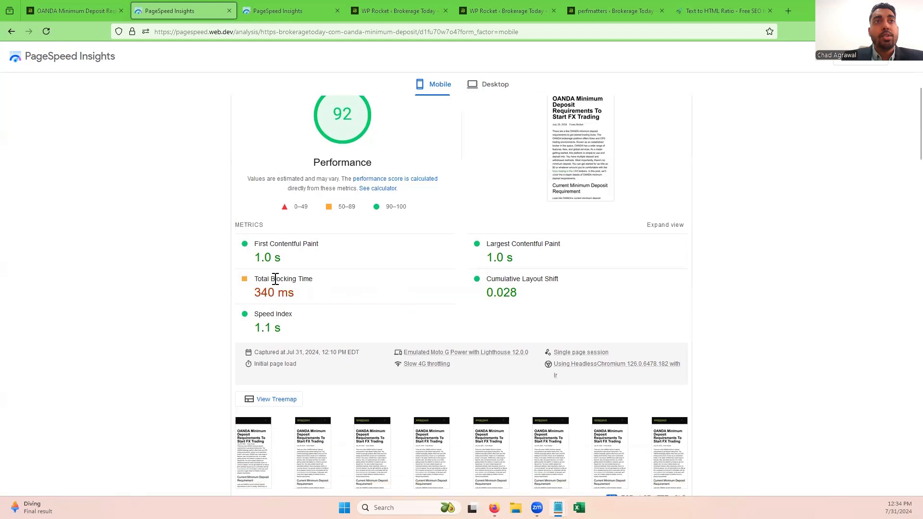
{"action": "mouse_move", "coordinate": [261, 306]}
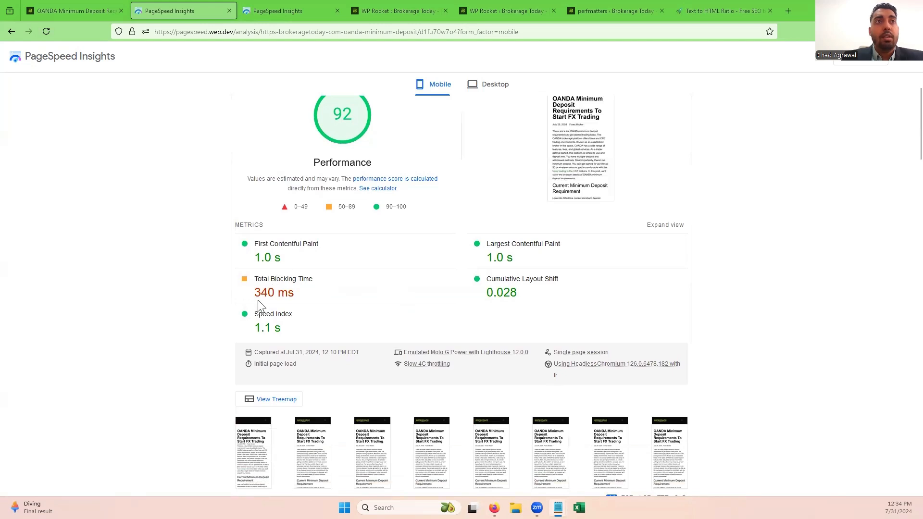
{"action": "mouse_move", "coordinate": [374, 293]}
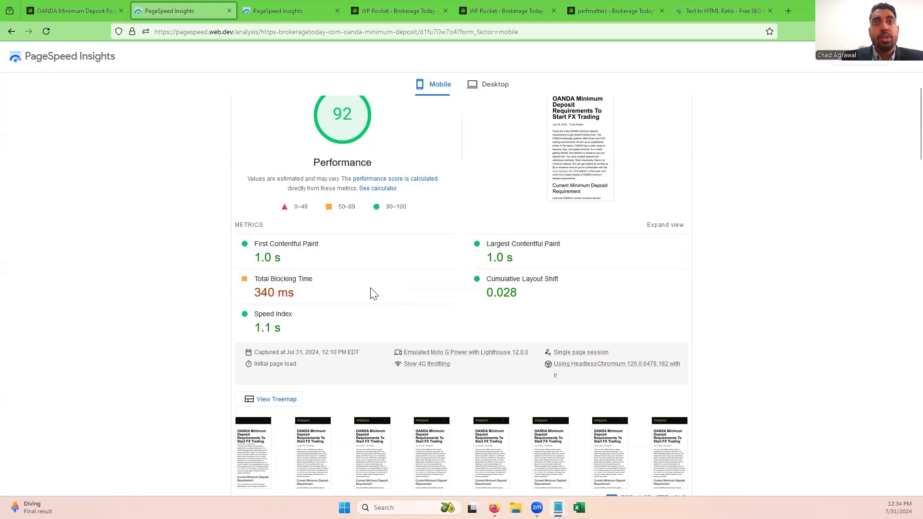
{"action": "scroll", "scroll_direction": "down", "scroll_amount": 3}
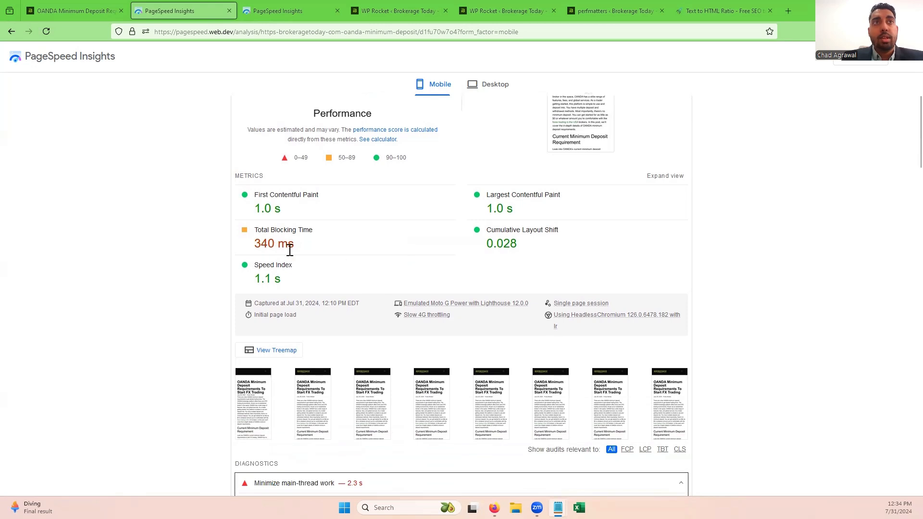
{"action": "mouse_move", "coordinate": [270, 242]}
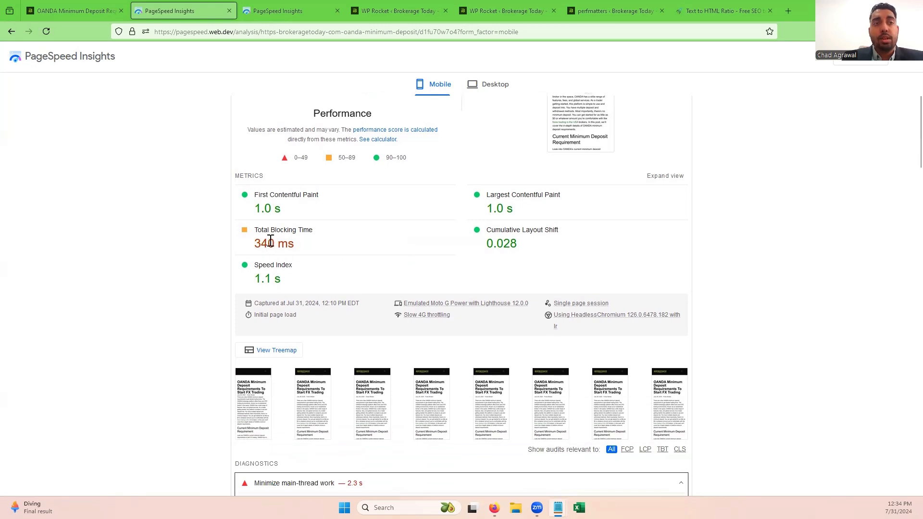
{"action": "mouse_move", "coordinate": [365, 257]}
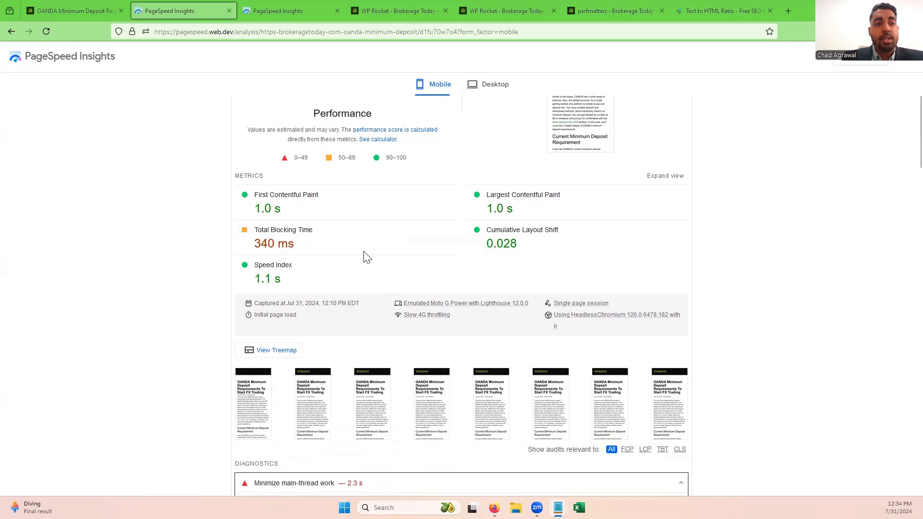
{"action": "scroll", "scroll_direction": "down", "scroll_amount": 3}
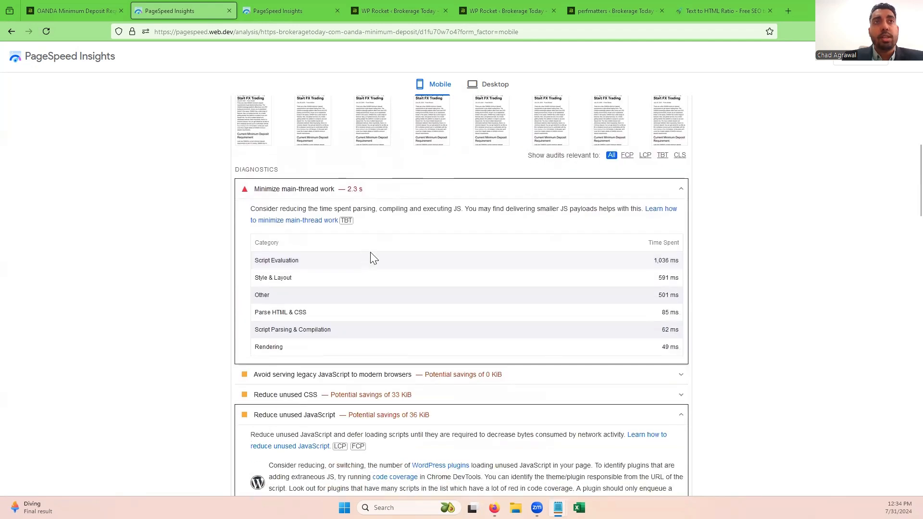
{"action": "mouse_move", "coordinate": [368, 211]}
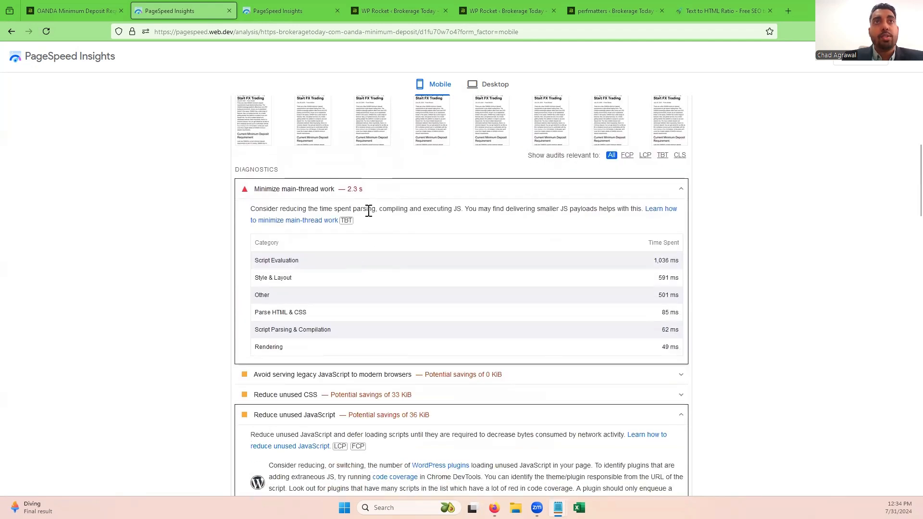
{"action": "mouse_move", "coordinate": [444, 221]}
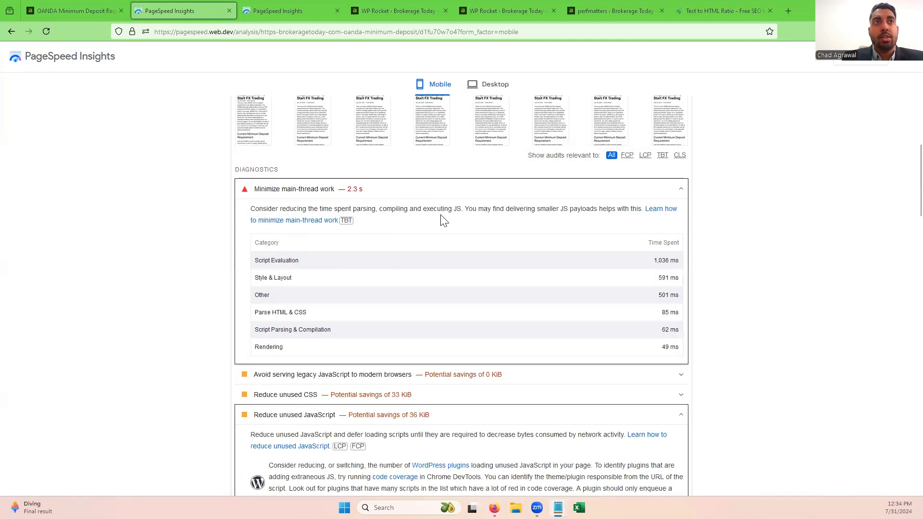
{"action": "mouse_move", "coordinate": [300, 265]}
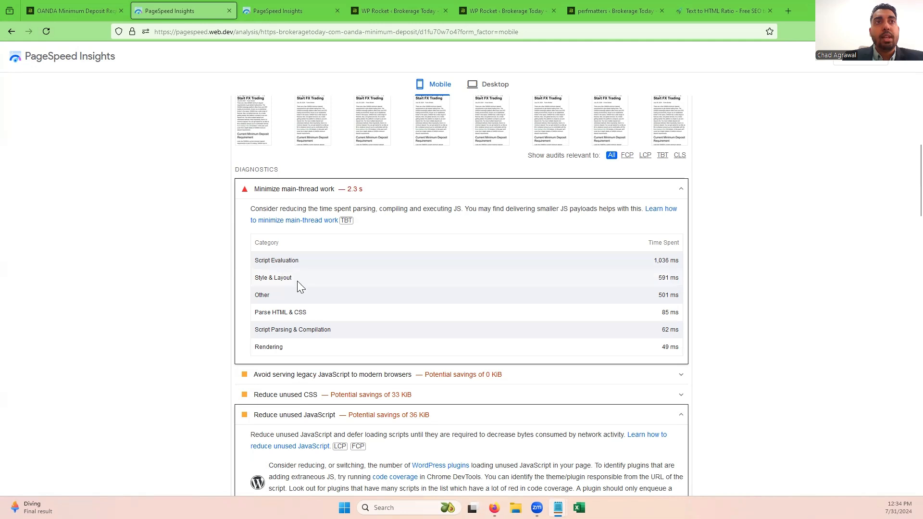
{"action": "mouse_move", "coordinate": [297, 344]}
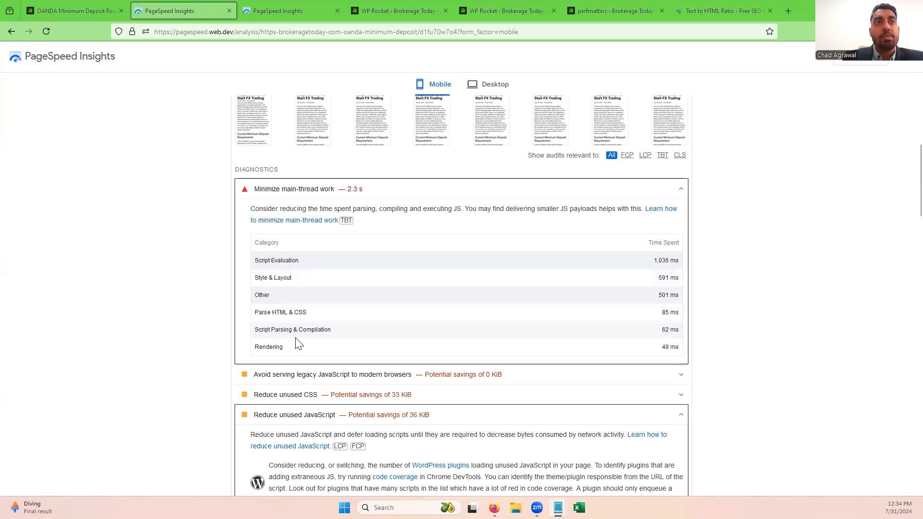
{"action": "mouse_move", "coordinate": [648, 265]}
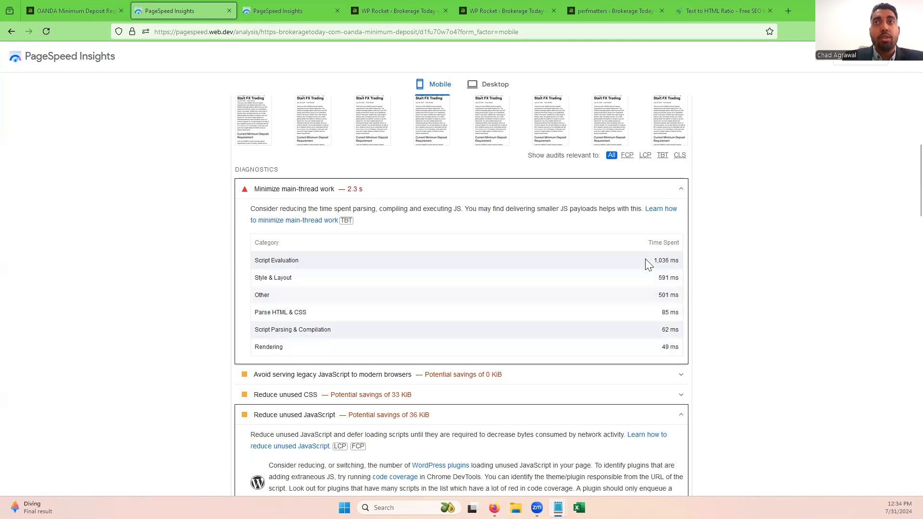
{"action": "mouse_move", "coordinate": [508, 269]}
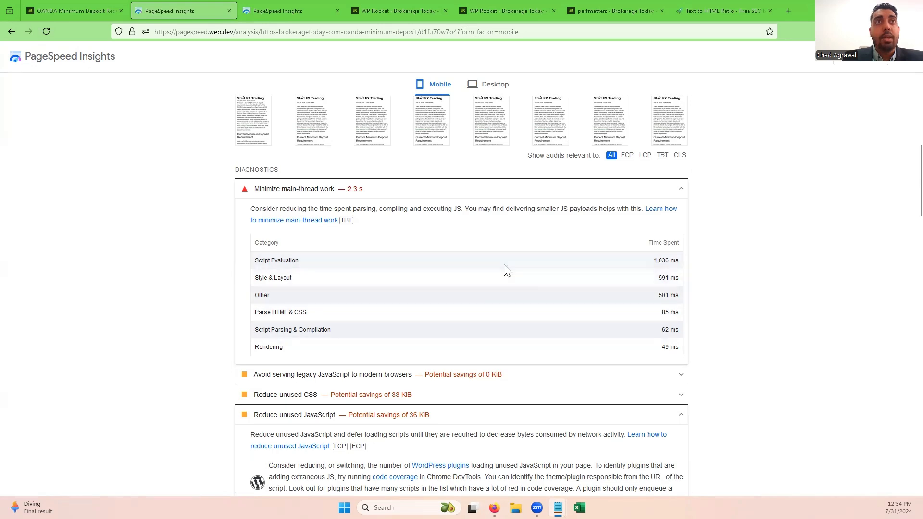
{"action": "scroll", "scroll_direction": "up", "scroll_amount": 3}
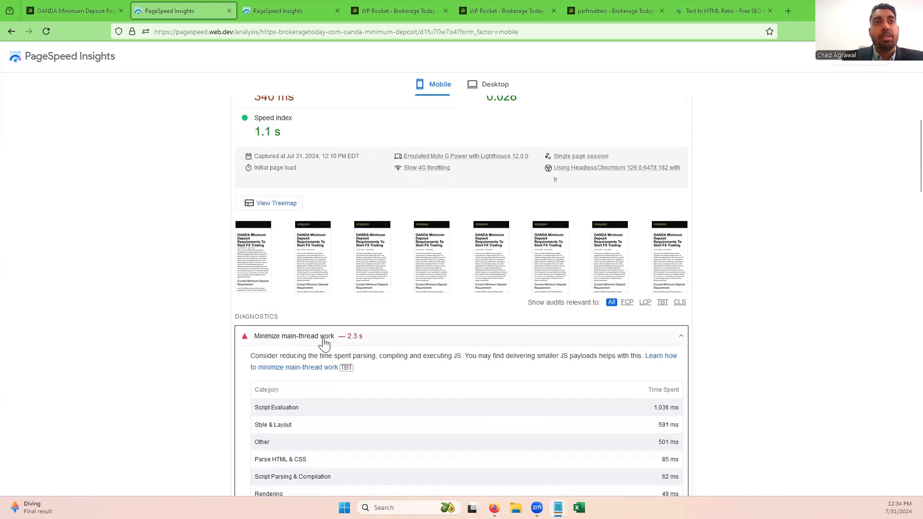
{"action": "scroll", "scroll_direction": "up", "scroll_amount": 3}
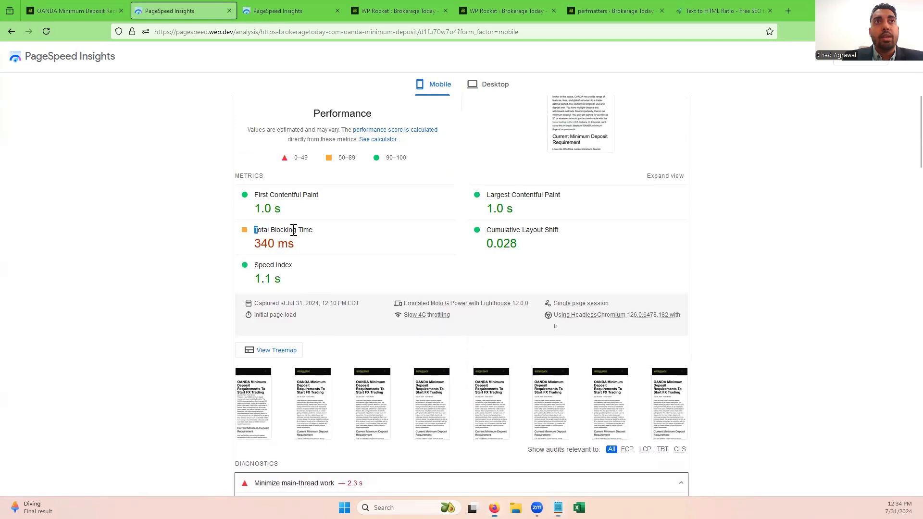
{"action": "scroll", "scroll_direction": "down", "scroll_amount": 3}
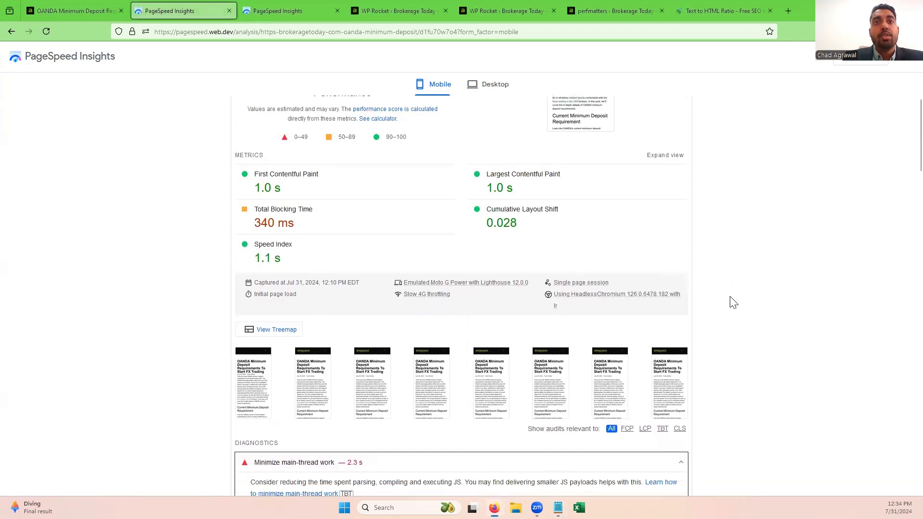
{"action": "scroll", "scroll_direction": "down", "scroll_amount": 3}
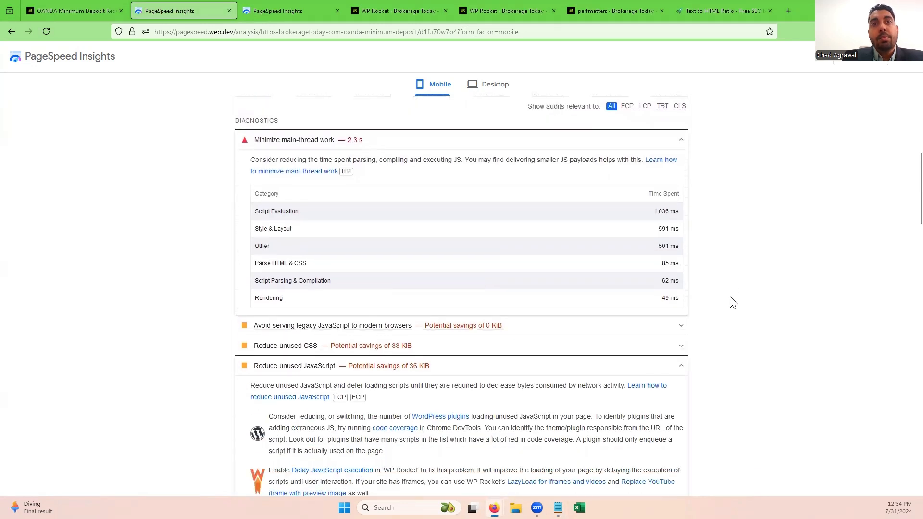
{"action": "scroll", "scroll_direction": "up", "scroll_amount": 3}
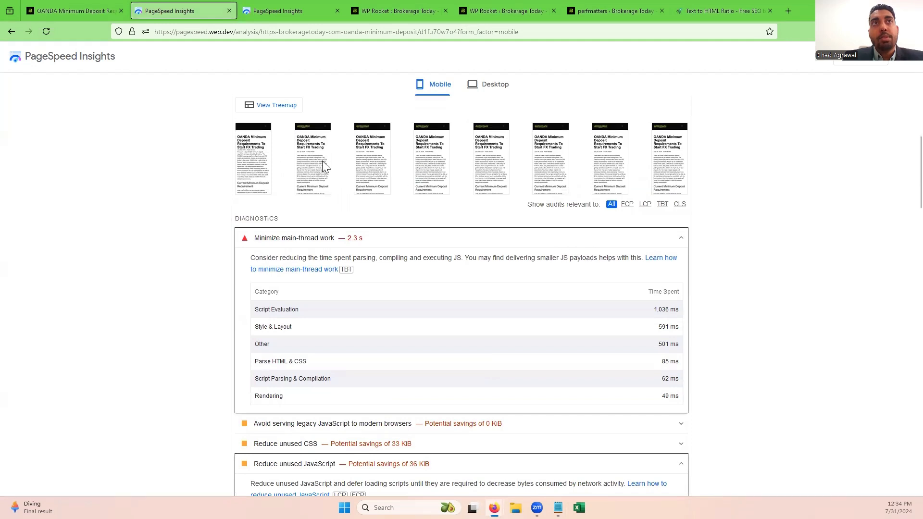
{"action": "mouse_move", "coordinate": [367, 275]}
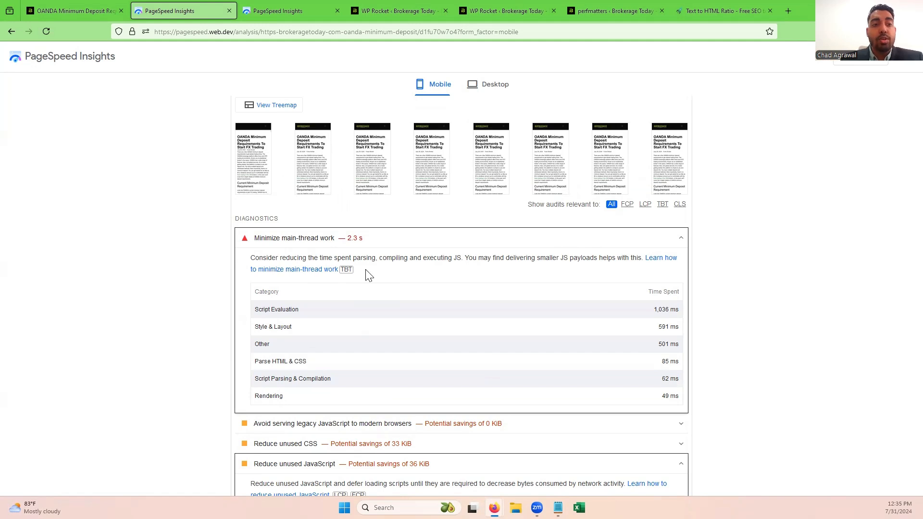
{"action": "scroll", "scroll_direction": "down", "scroll_amount": 3}
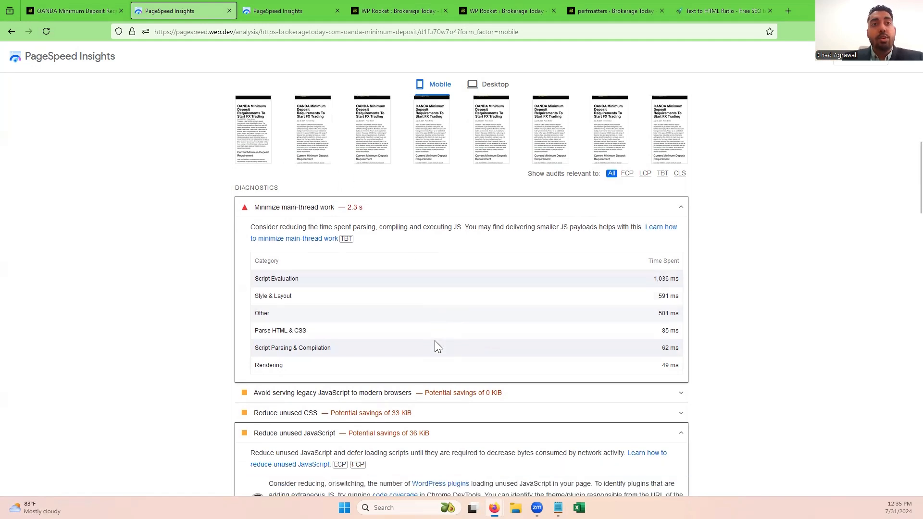
{"action": "scroll", "scroll_direction": "down", "scroll_amount": 3}
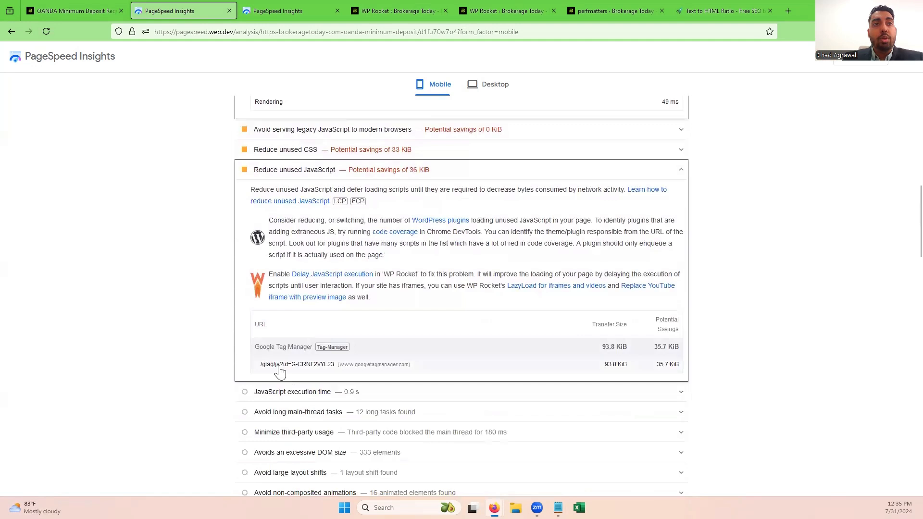
{"action": "mouse_move", "coordinate": [392, 364]}
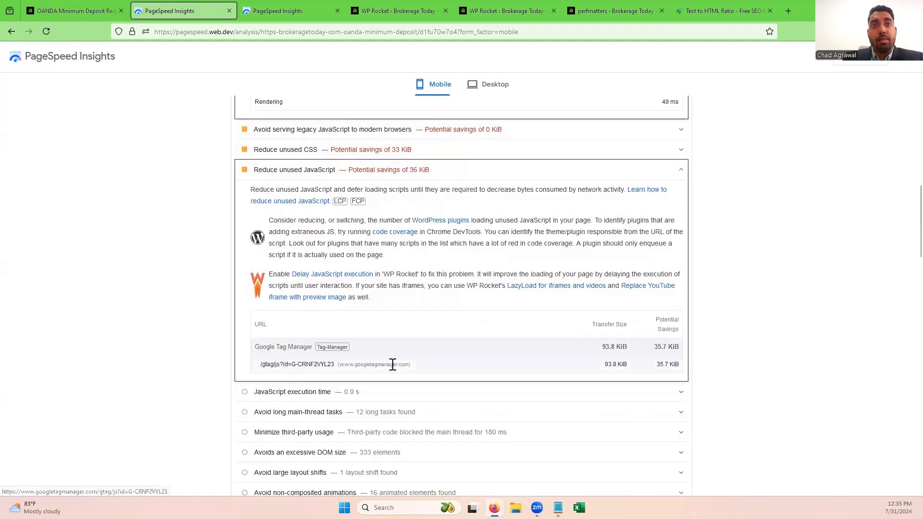
{"action": "mouse_move", "coordinate": [280, 364]}
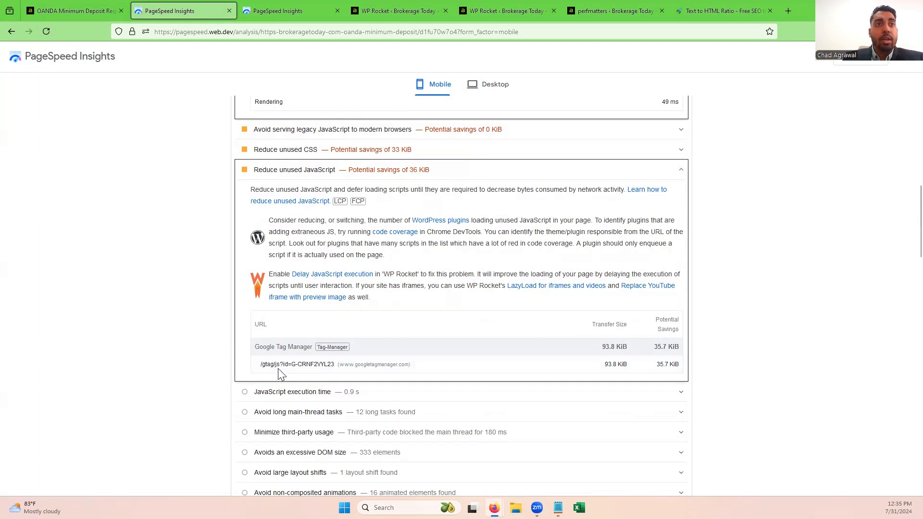
{"action": "mouse_move", "coordinate": [268, 368]}
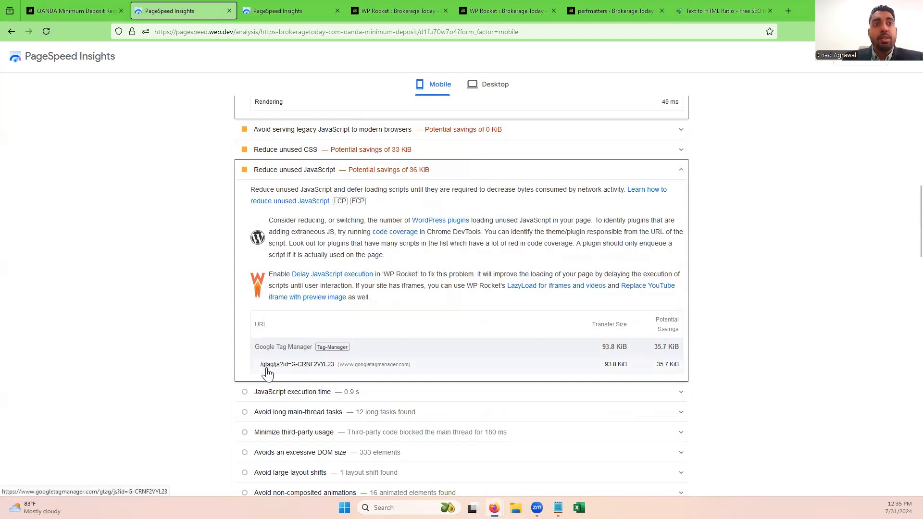
{"action": "mouse_move", "coordinate": [296, 369]}
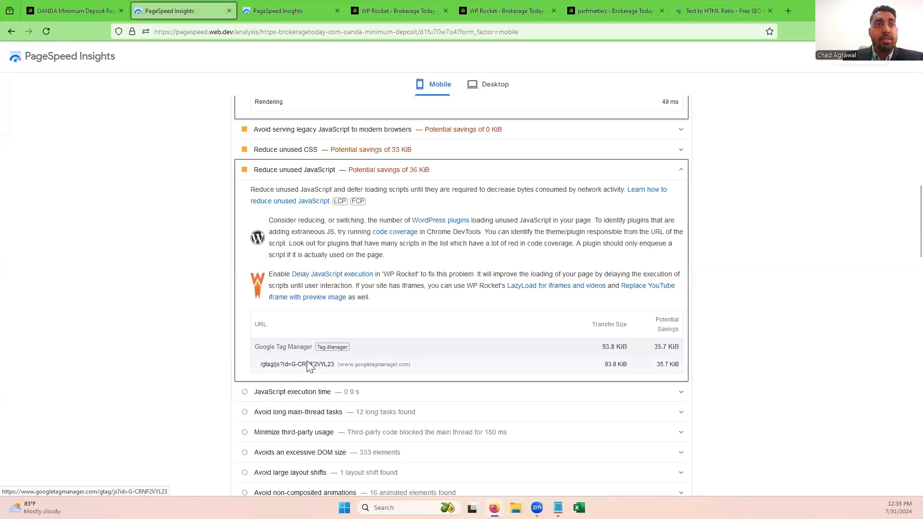
{"action": "mouse_move", "coordinate": [365, 379]}
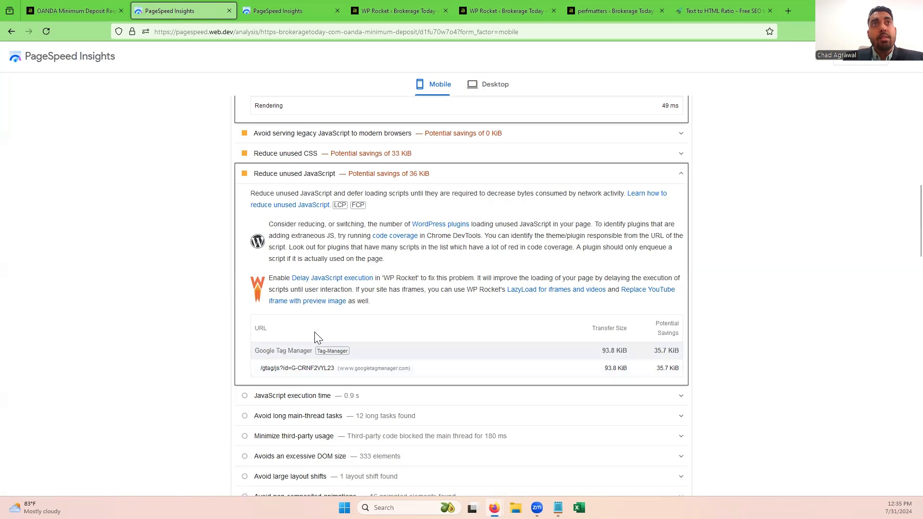
Scroll the live page's report back up to its Performance 92 score.
{"action": "scroll", "scroll_direction": "up", "scroll_amount": 3}
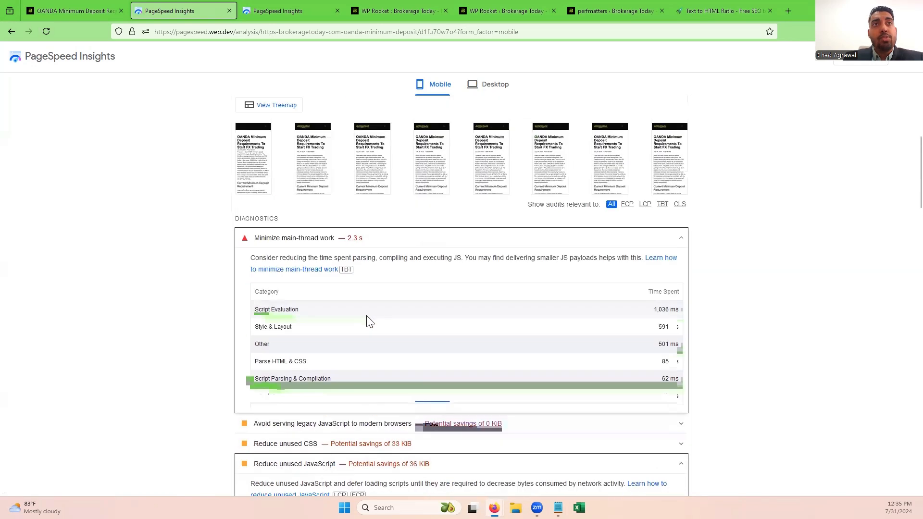
{"action": "mouse_move", "coordinate": [345, 254]}
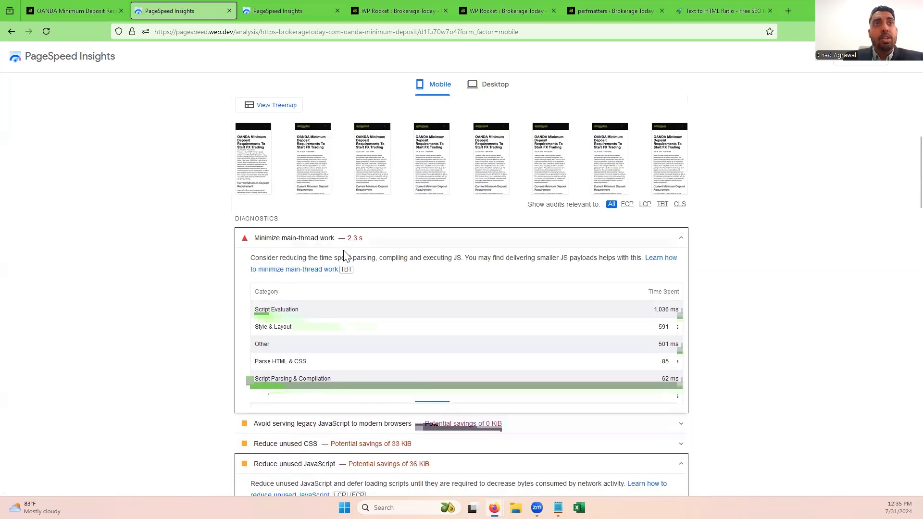
{"action": "scroll", "scroll_direction": "up", "scroll_amount": 3}
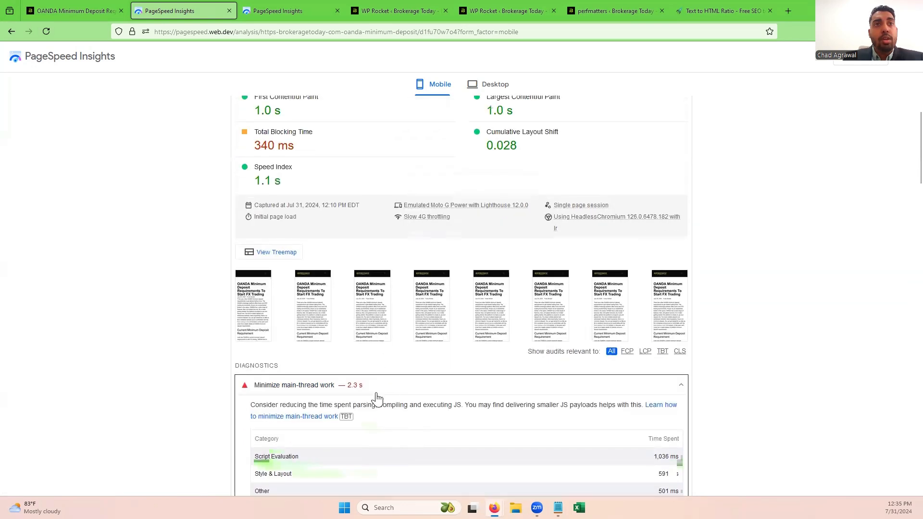
{"action": "scroll", "scroll_direction": "up", "scroll_amount": 3}
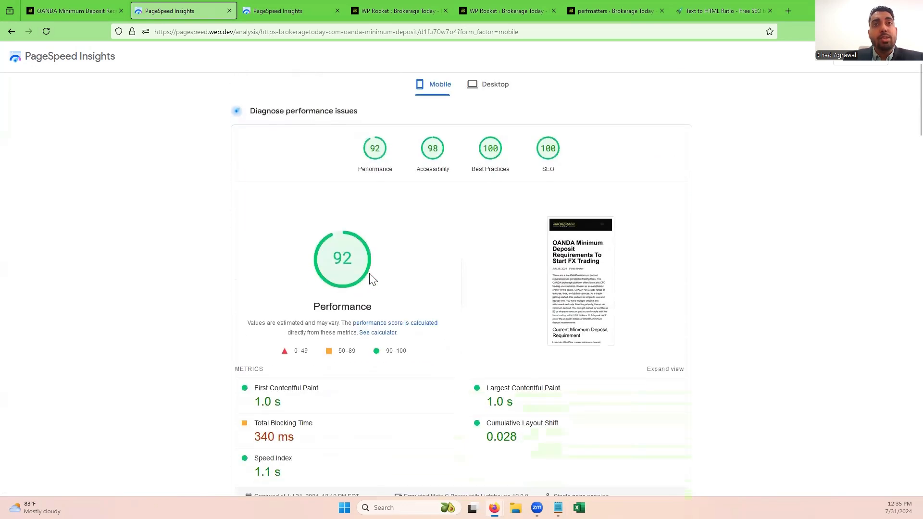
{"action": "scroll", "scroll_direction": "down", "scroll_amount": 3}
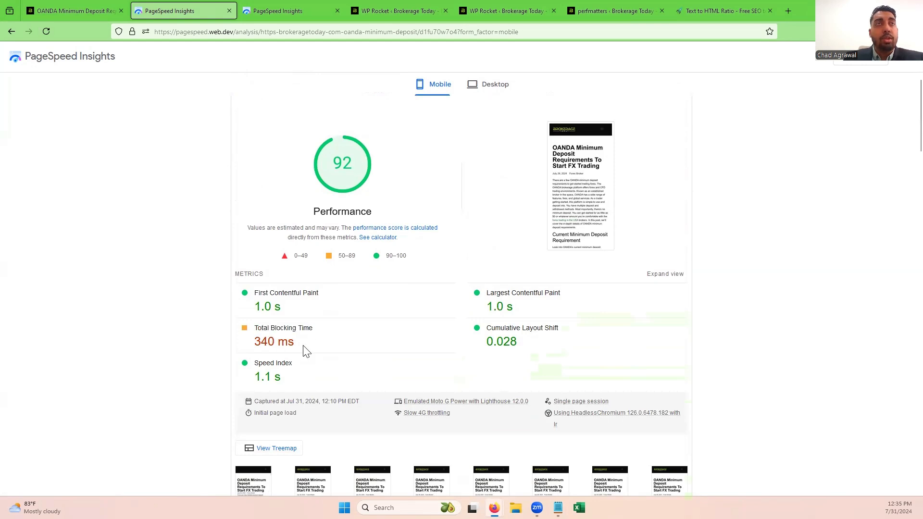
View the staging page's report: Performance 100, 0 ms Total Blocking Time.
{"action": "left_click", "coordinate": [275, 11]}
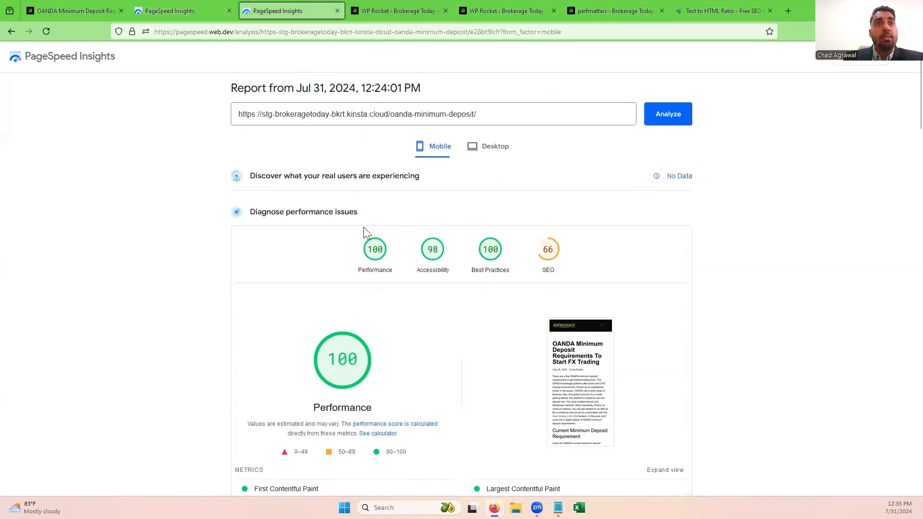
{"action": "scroll", "scroll_direction": "down", "scroll_amount": 3}
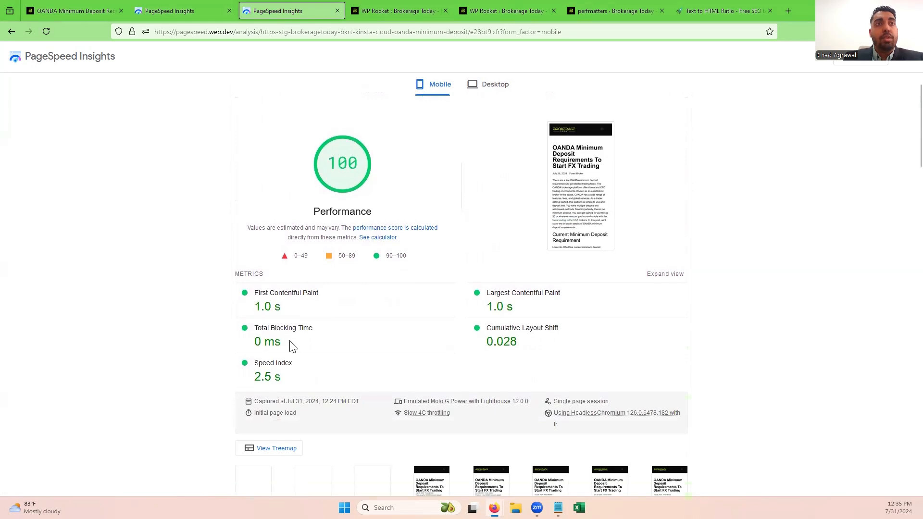
{"action": "mouse_move", "coordinate": [361, 354]}
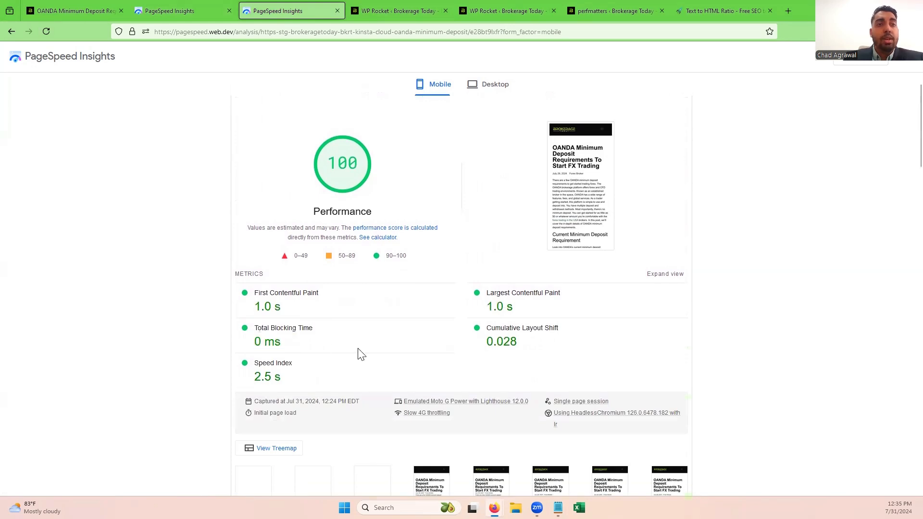
{"action": "scroll", "scroll_direction": "up", "scroll_amount": 3}
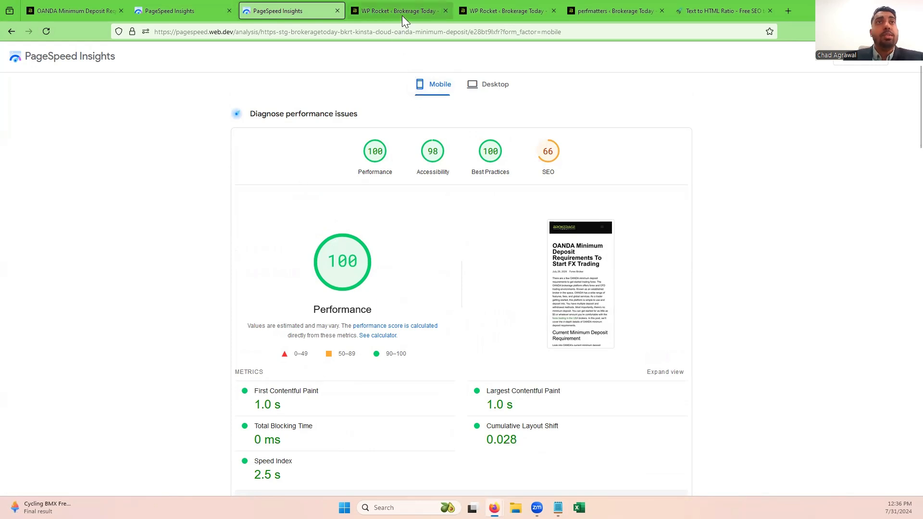
Review WP Rocket Preload: cache and link preloading on, Tag Manager and Analytics DNS prefetch.
{"action": "left_click", "coordinate": [400, 10]}
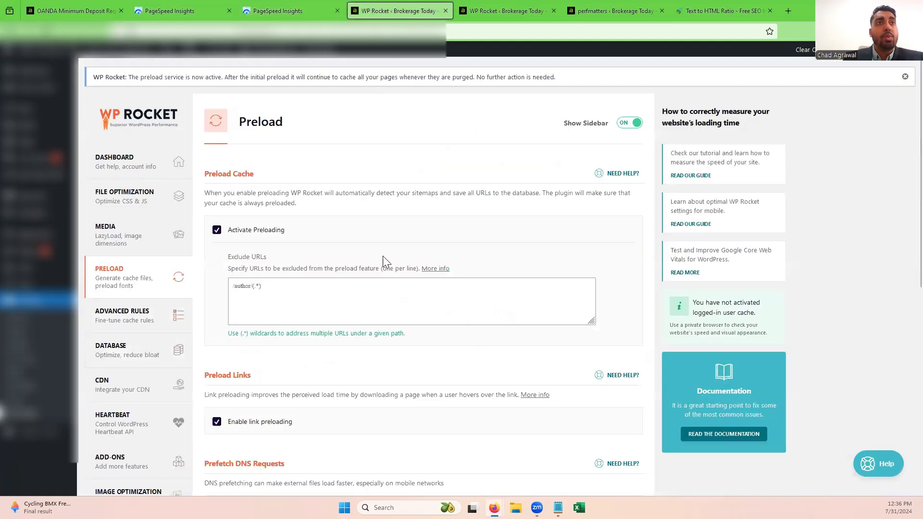
{"action": "scroll", "scroll_direction": "down", "scroll_amount": 3}
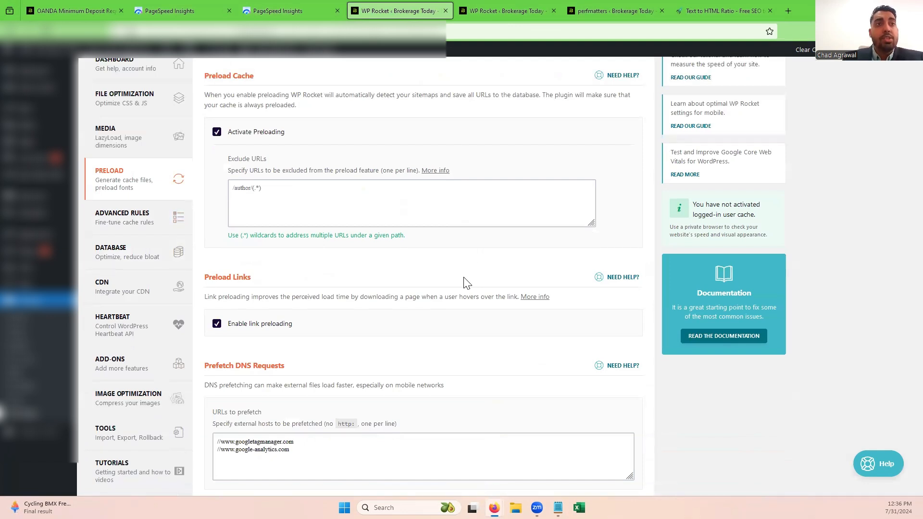
{"action": "scroll", "scroll_direction": "down", "scroll_amount": 3}
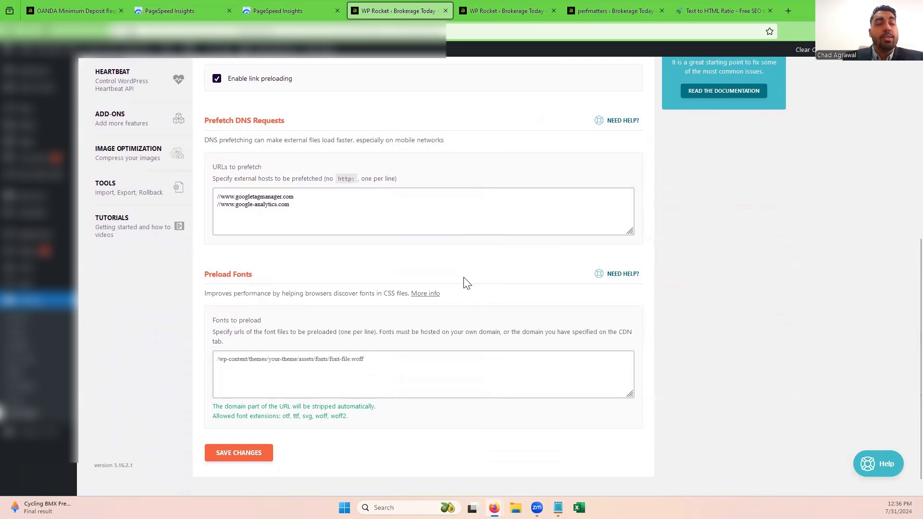
{"action": "scroll", "scroll_direction": "up", "scroll_amount": 3}
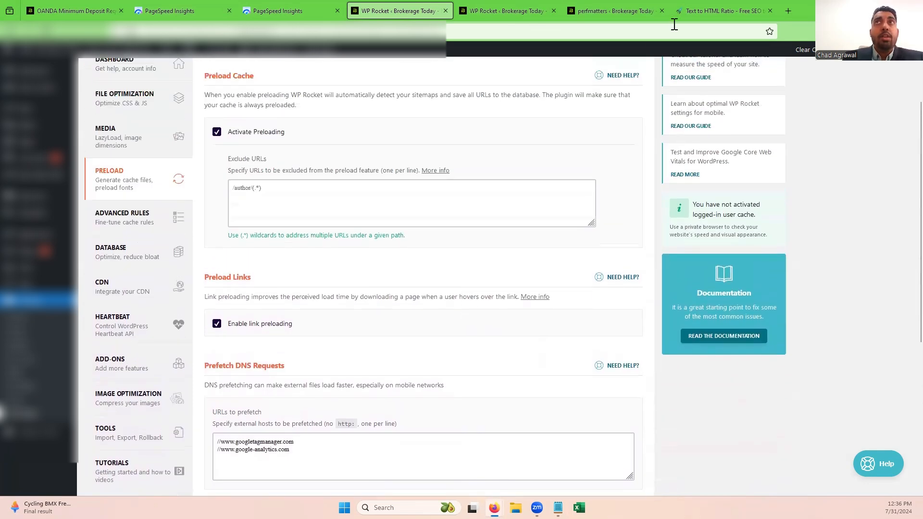
{"action": "left_click", "coordinate": [723, 11]}
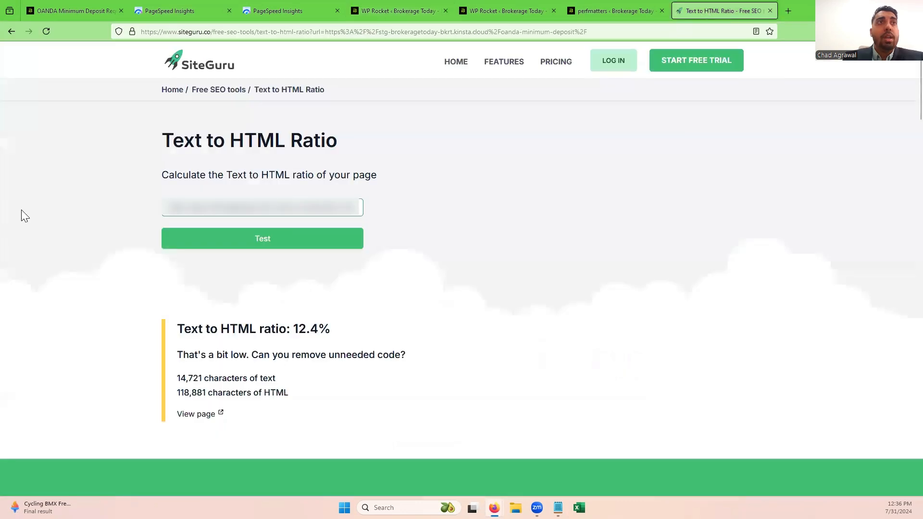
{"action": "double_click", "coordinate": [242, 139]}
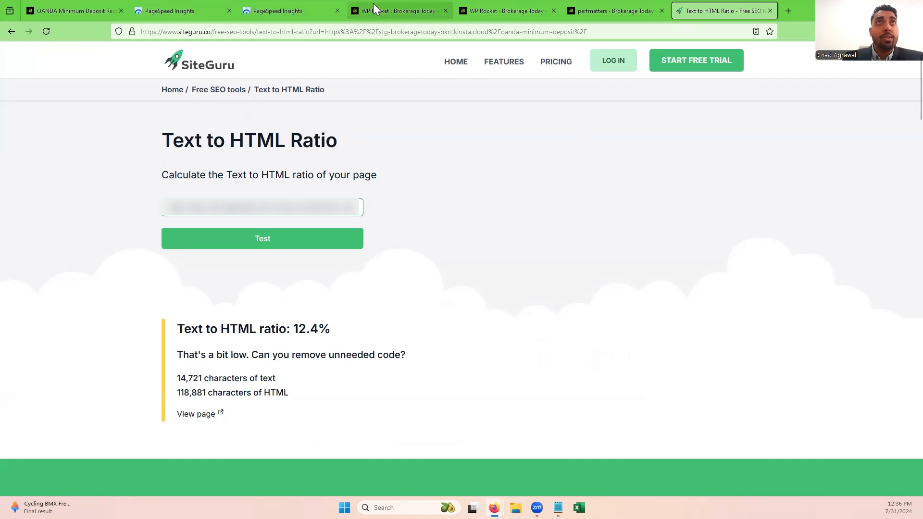
{"action": "left_click", "coordinate": [394, 10]}
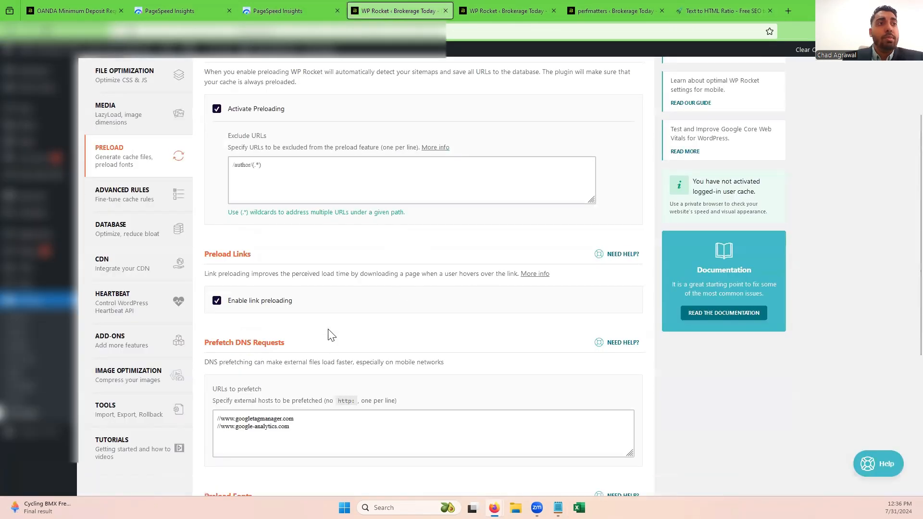
{"action": "scroll", "scroll_direction": "down", "scroll_amount": 3}
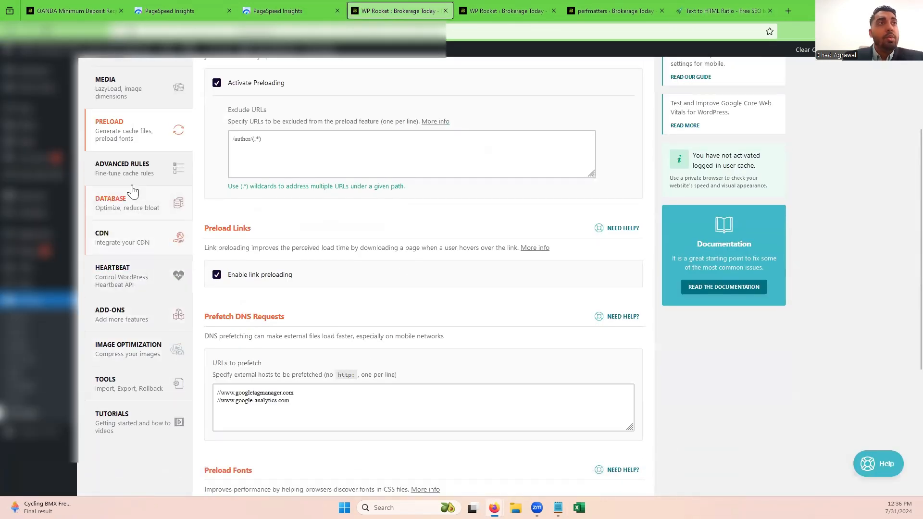
{"action": "scroll", "scroll_direction": "up", "scroll_amount": 3}
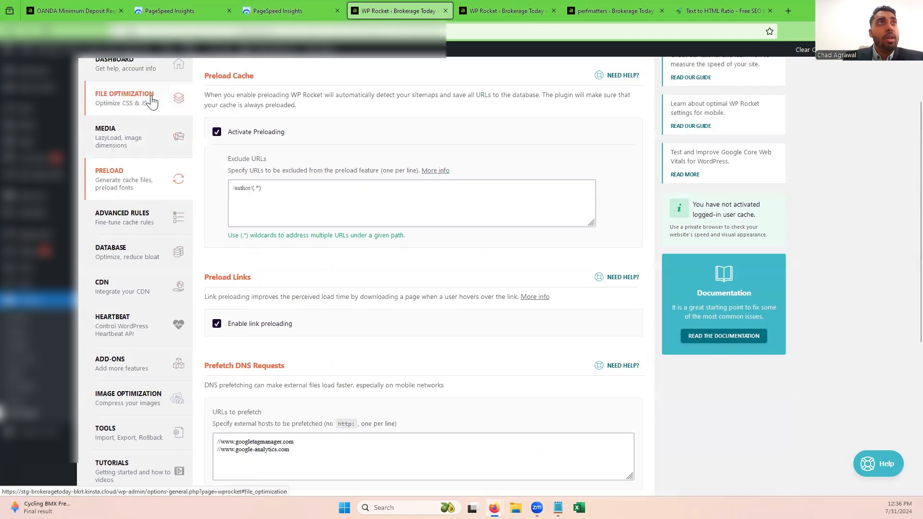
Review File Optimization: minified CSS and JavaScript, asynchronous CSS delivery, deferred JavaScript.
{"action": "left_click", "coordinate": [124, 98]}
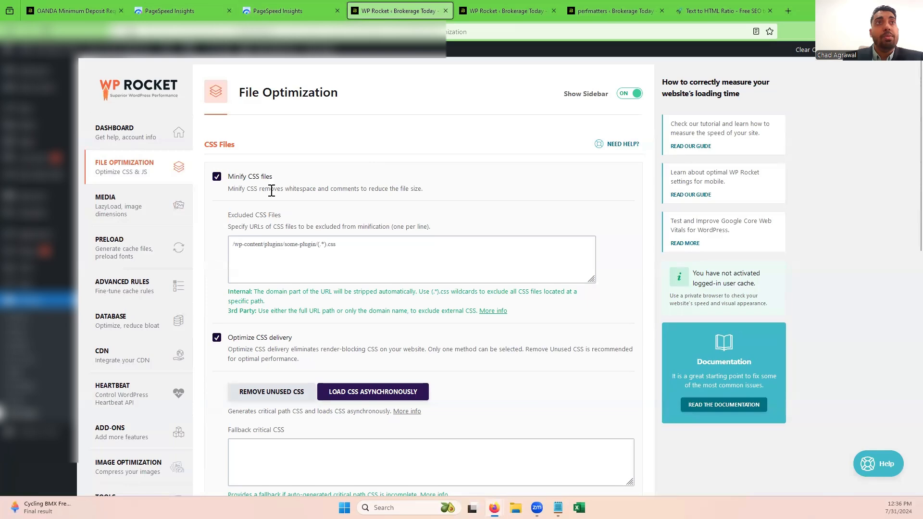
{"action": "scroll", "scroll_direction": "down", "scroll_amount": 3}
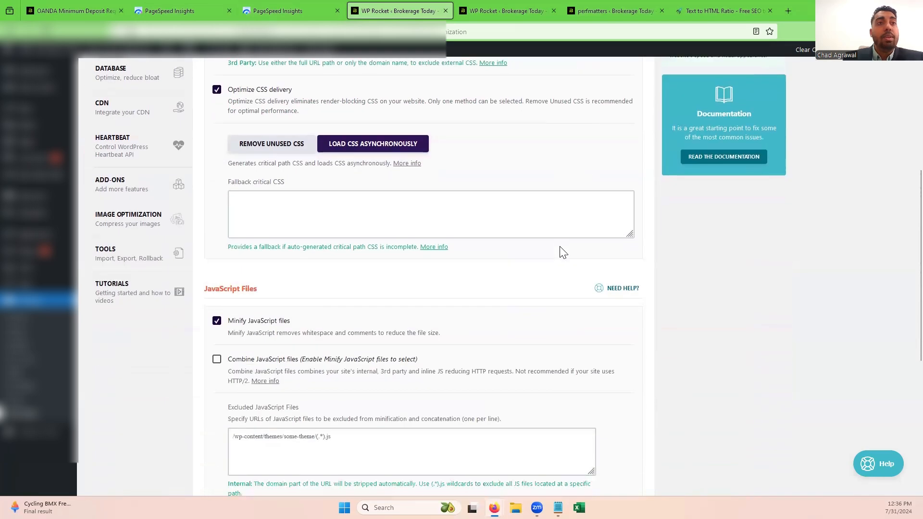
{"action": "scroll", "scroll_direction": "down", "scroll_amount": 3}
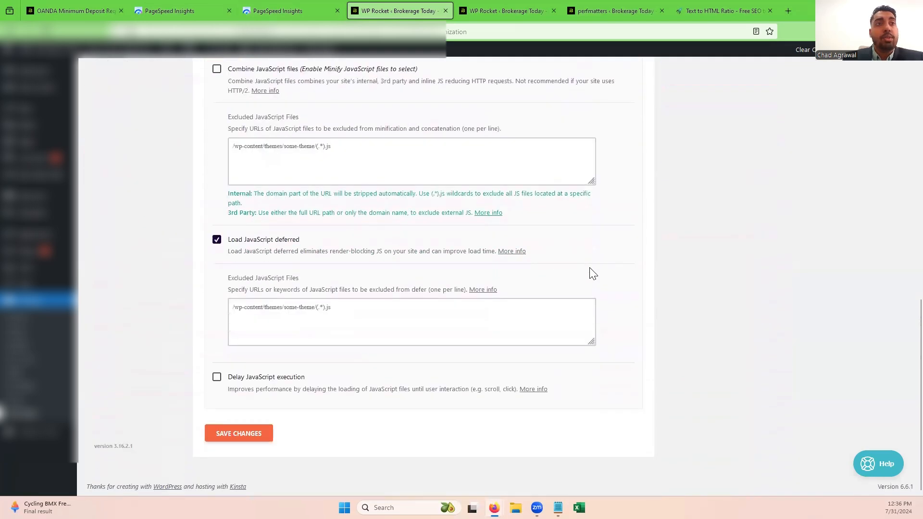
{"action": "scroll", "scroll_direction": "up", "scroll_amount": 3}
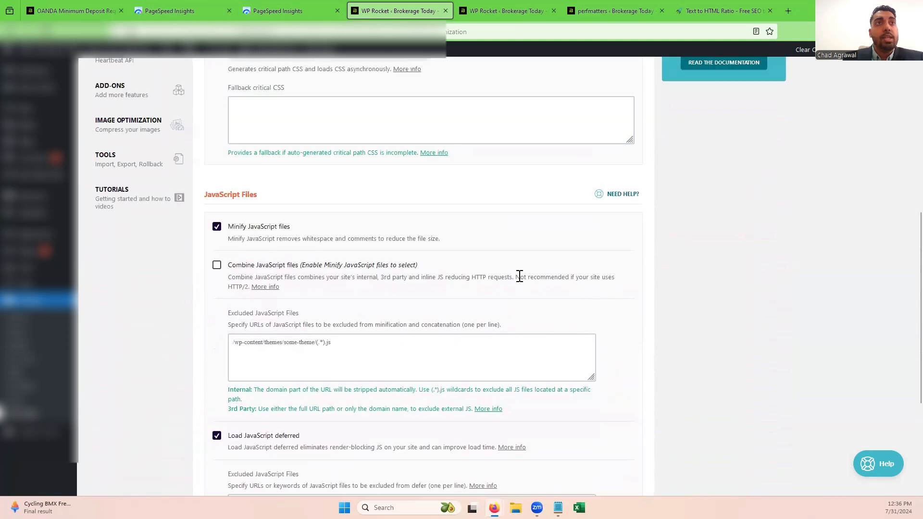
{"action": "scroll", "scroll_direction": "up", "scroll_amount": 3}
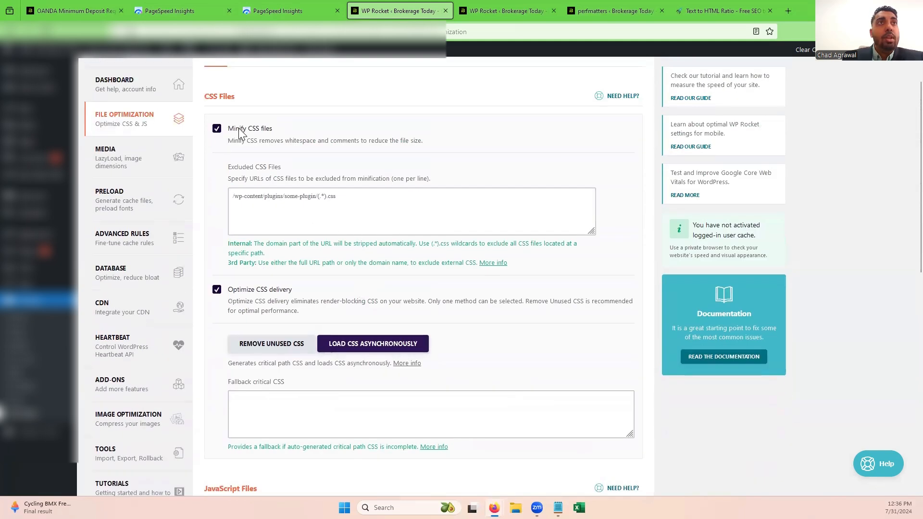
{"action": "mouse_move", "coordinate": [279, 298]}
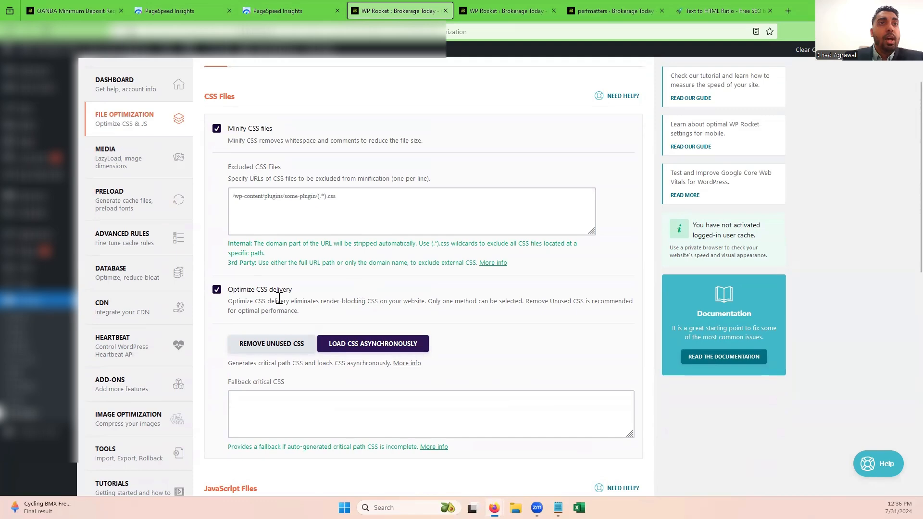
{"action": "scroll", "scroll_direction": "down", "scroll_amount": 3}
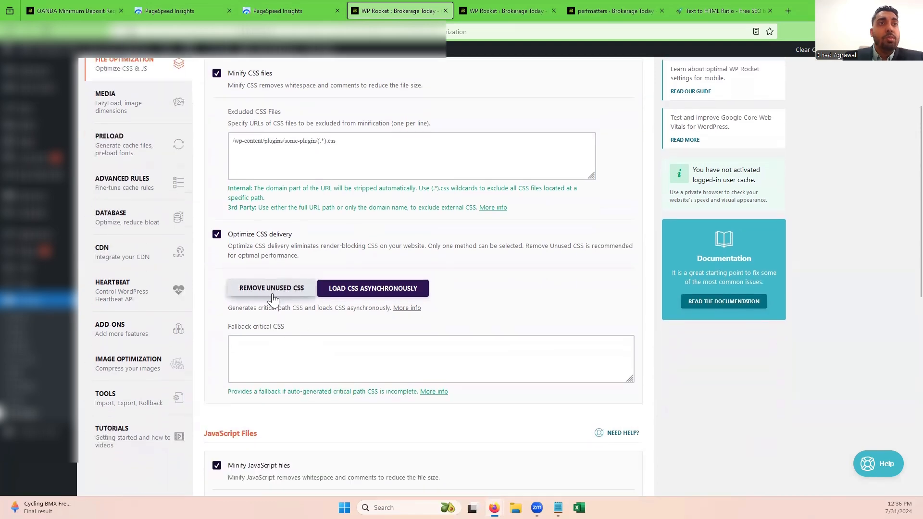
{"action": "scroll", "scroll_direction": "down", "scroll_amount": 3}
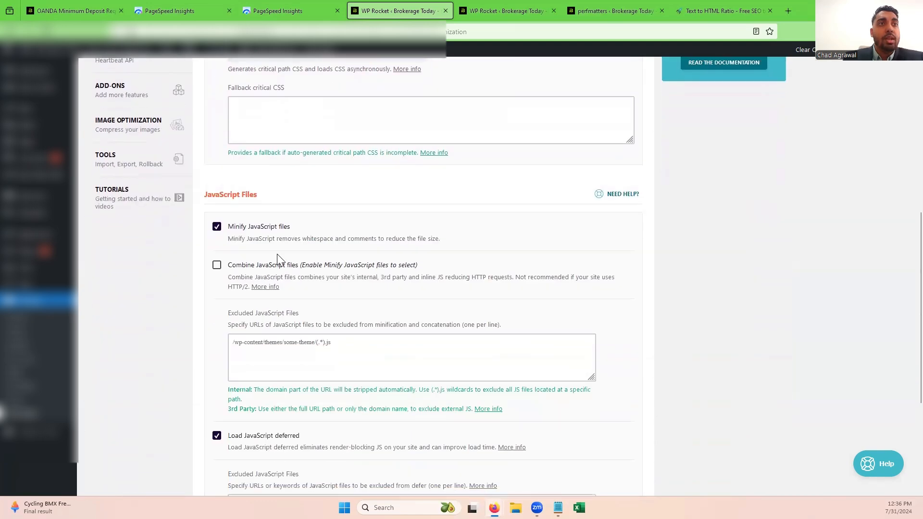
{"action": "scroll", "scroll_direction": "down", "scroll_amount": 3}
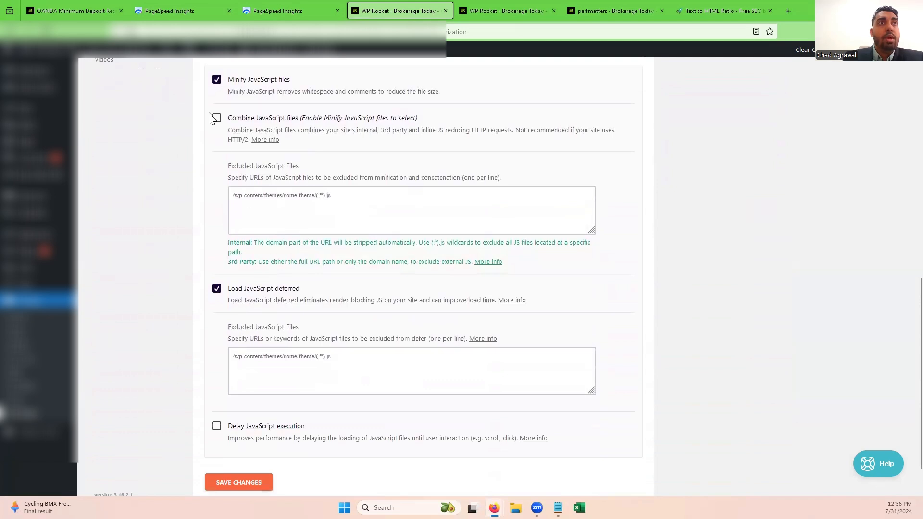
{"action": "scroll", "scroll_direction": "down", "scroll_amount": 3}
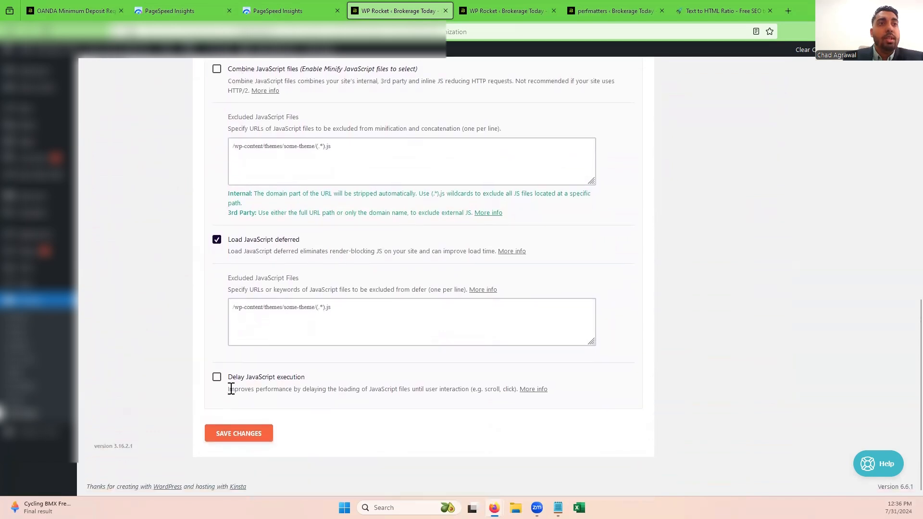
{"action": "mouse_move", "coordinate": [294, 387]}
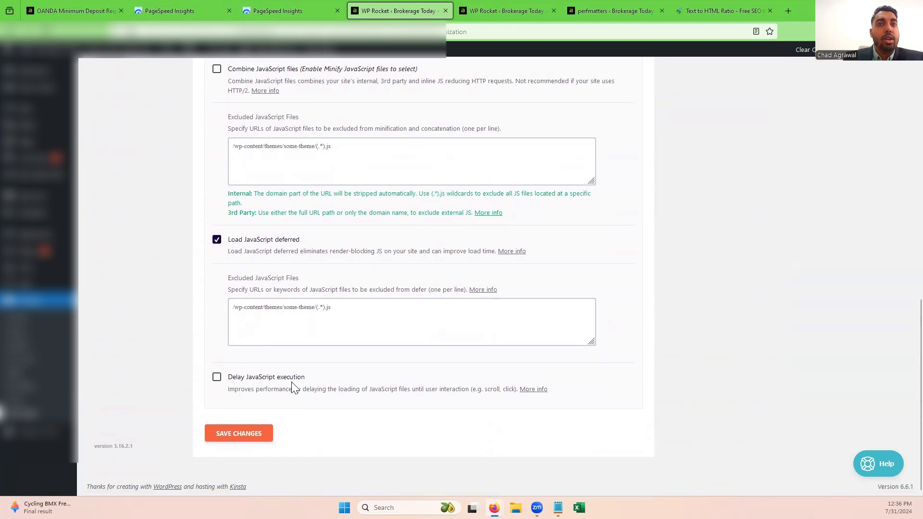
{"action": "mouse_move", "coordinate": [223, 383]}
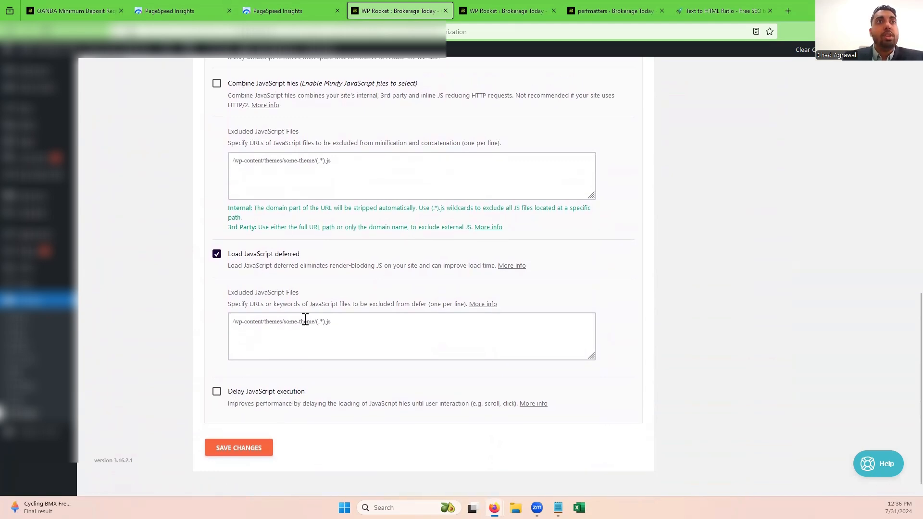
{"action": "scroll", "scroll_direction": "up", "scroll_amount": 3}
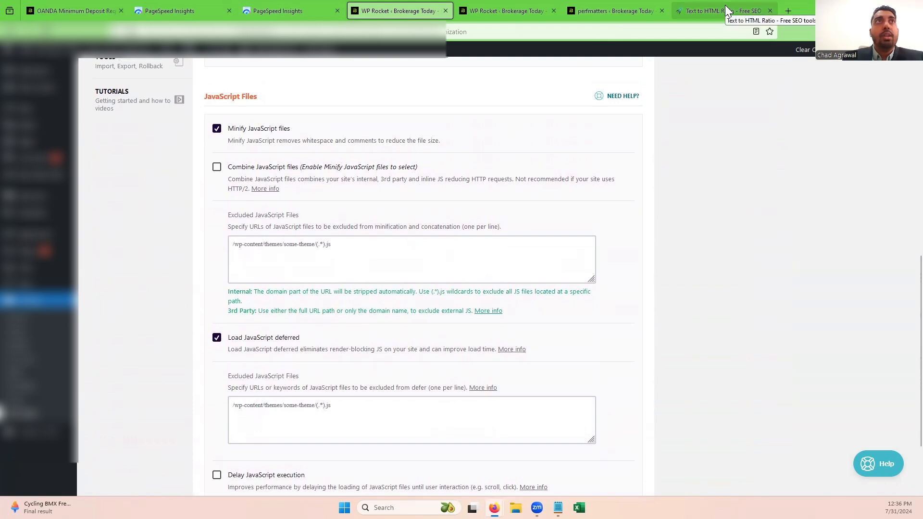
Check SiteGuru's 12.4% ratio (14,721 text vs 118,881 HTML characters), briefly visiting WP Rocket.
{"action": "left_click", "coordinate": [723, 10]}
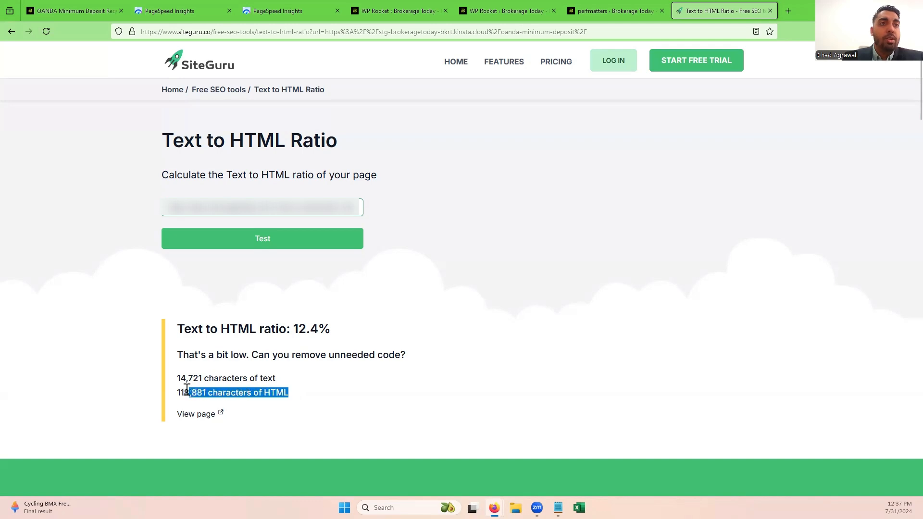
{"action": "left_click", "coordinate": [204, 393]}
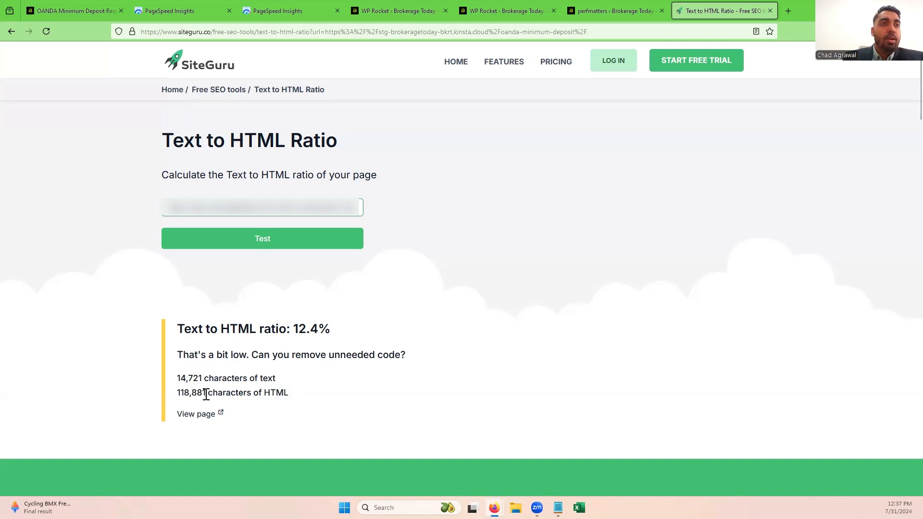
{"action": "mouse_move", "coordinate": [330, 394]}
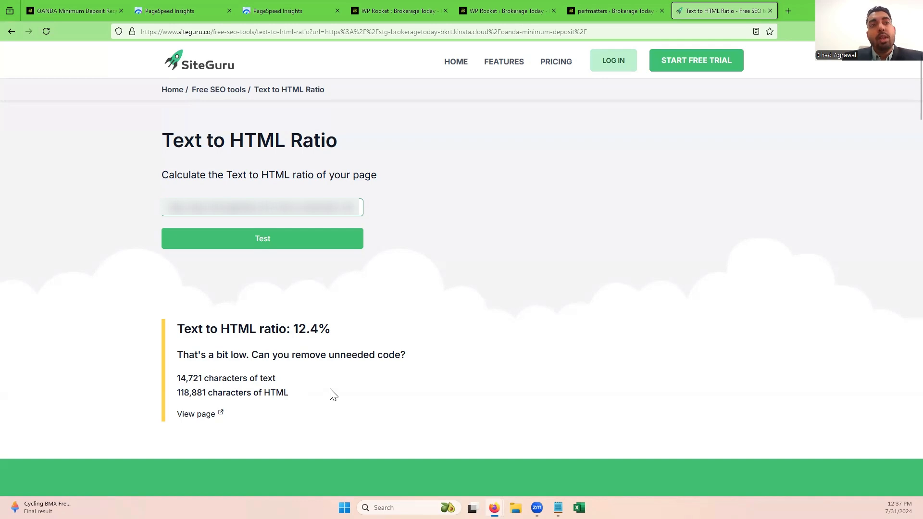
{"action": "mouse_move", "coordinate": [340, 351]}
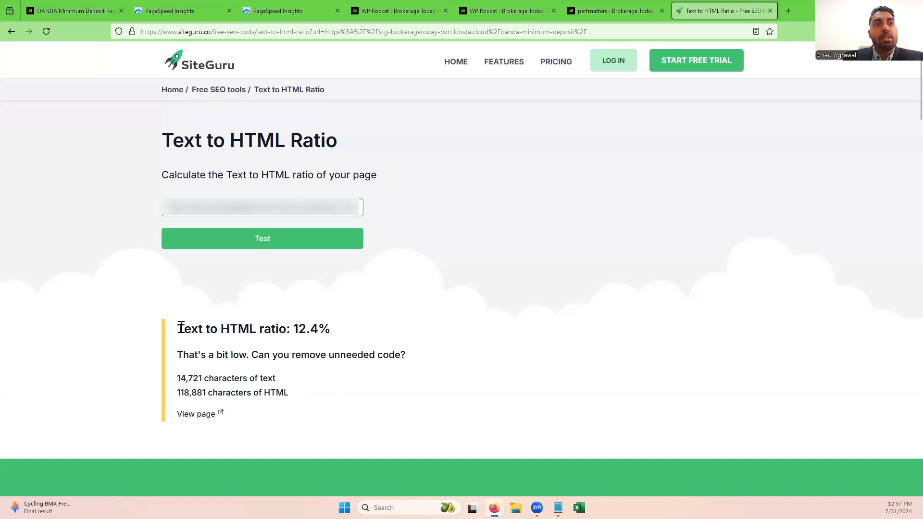
{"action": "mouse_move", "coordinate": [430, 340]}
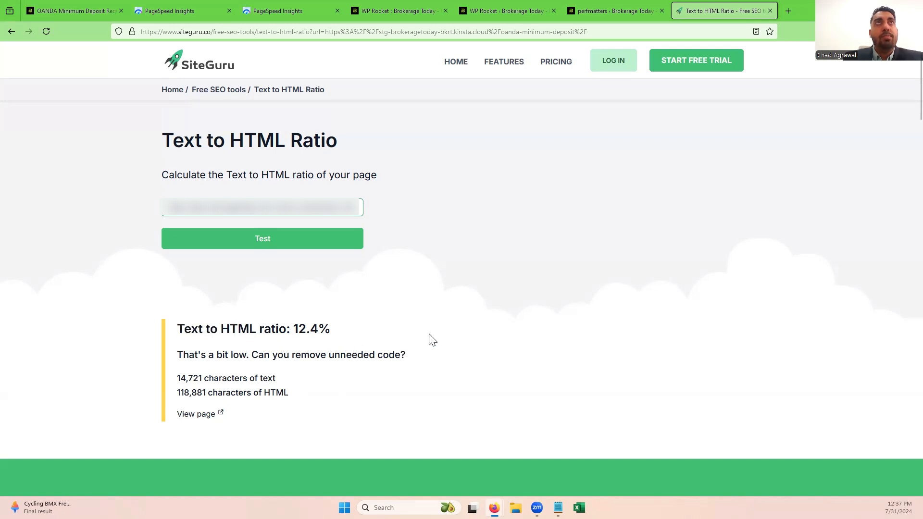
{"action": "mouse_move", "coordinate": [503, 11]}
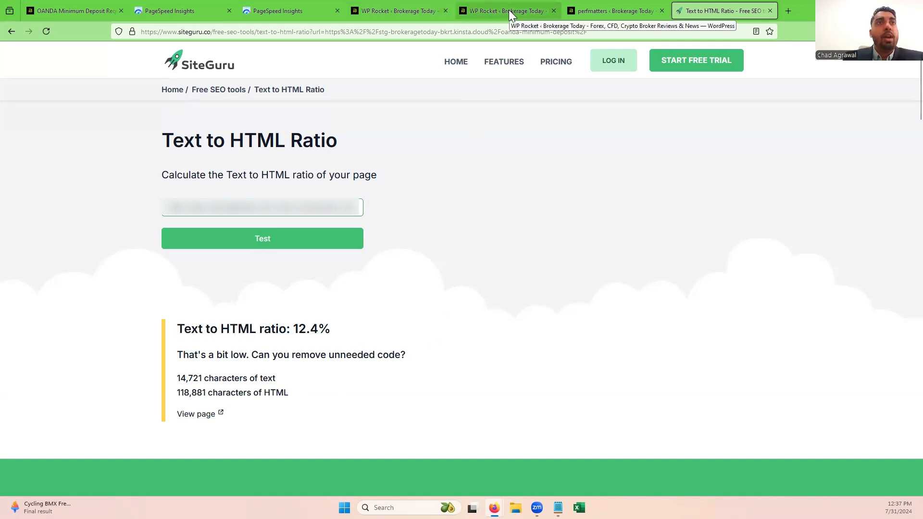
{"action": "left_click", "coordinate": [503, 10]}
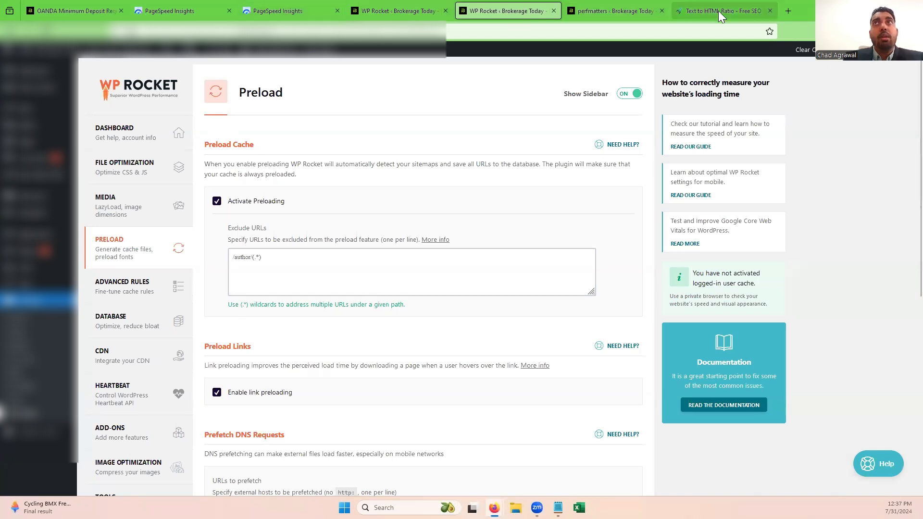
{"action": "left_click", "coordinate": [724, 10]}
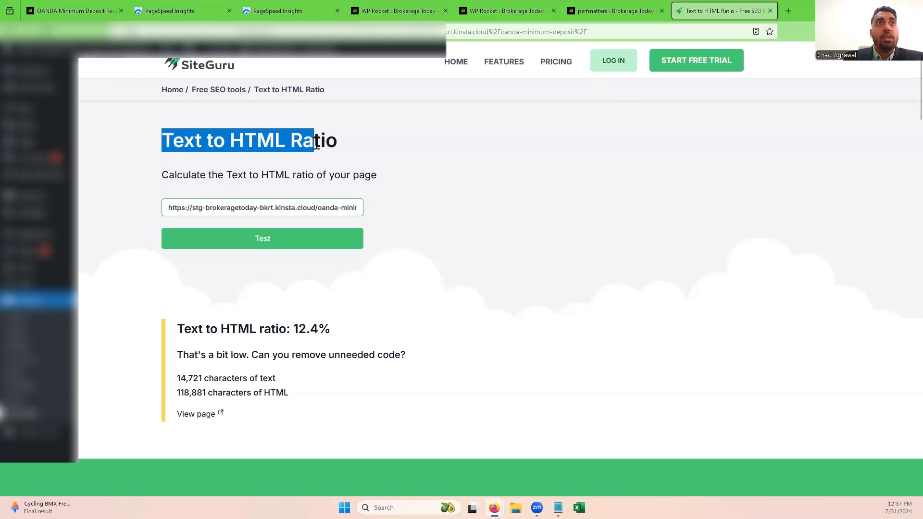
{"action": "left_click", "coordinate": [398, 10]}
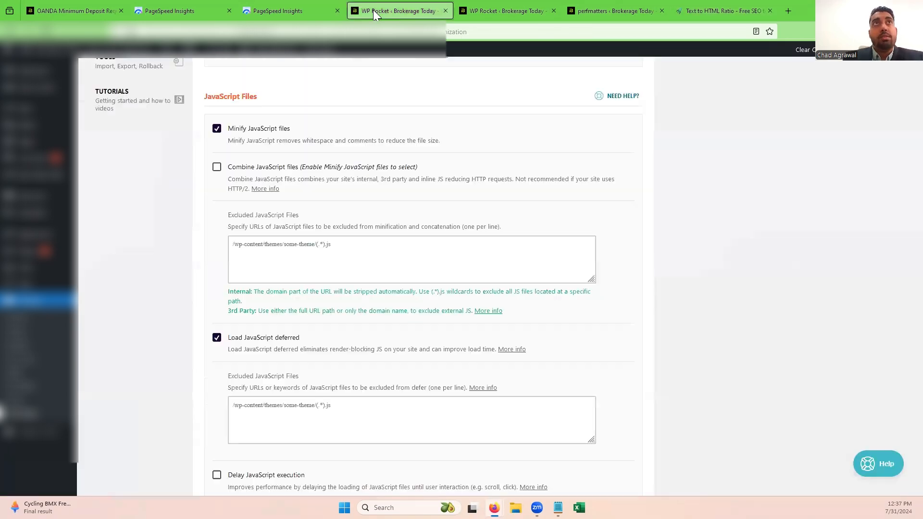
Scroll File Optimization to check JavaScript minify and defer, with delayed execution off.
{"action": "scroll", "scroll_direction": "down", "scroll_amount": 3}
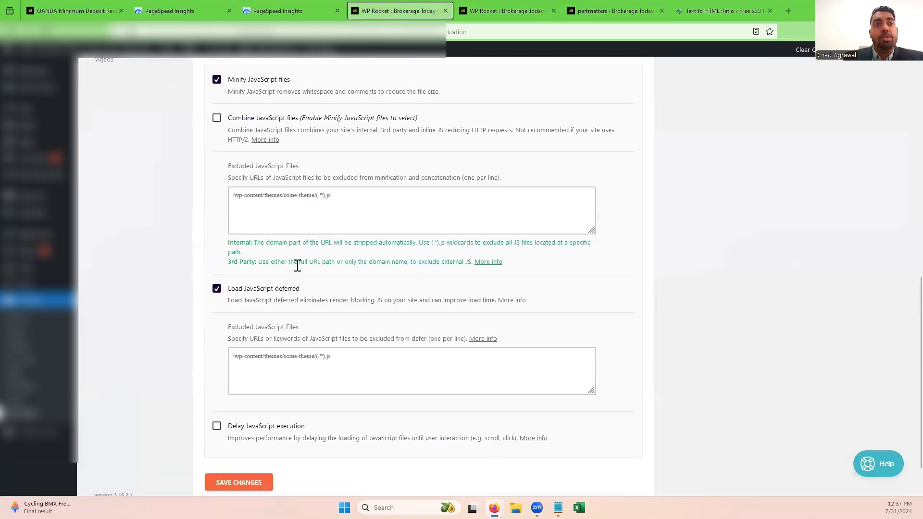
{"action": "scroll", "scroll_direction": "up", "scroll_amount": 3}
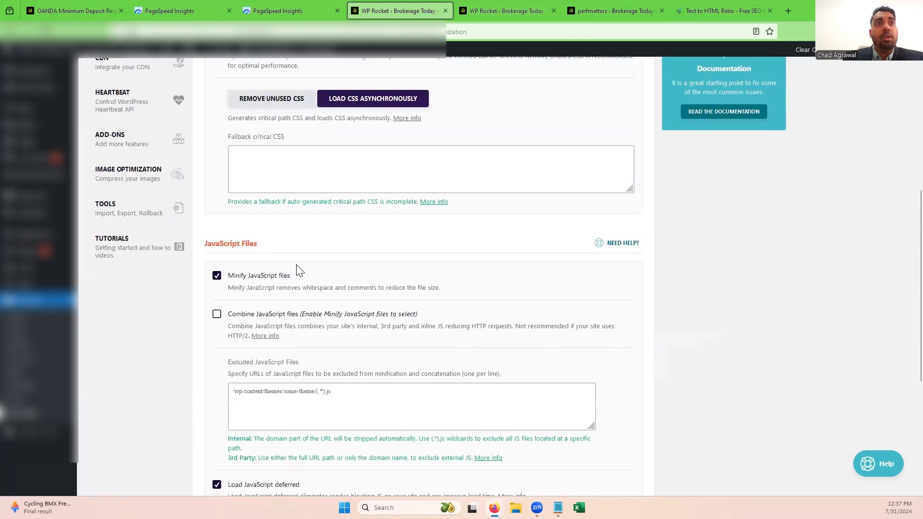
{"action": "scroll", "scroll_direction": "up", "scroll_amount": 3}
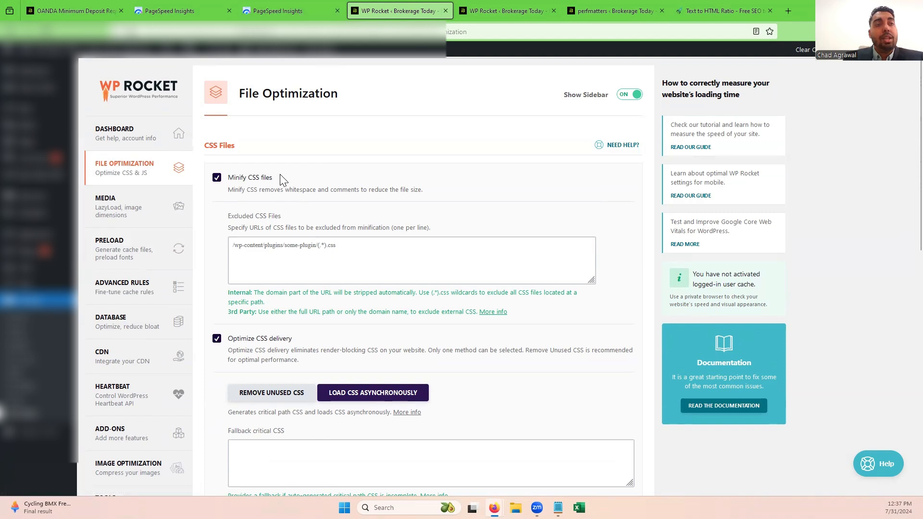
{"action": "mouse_move", "coordinate": [517, 52]}
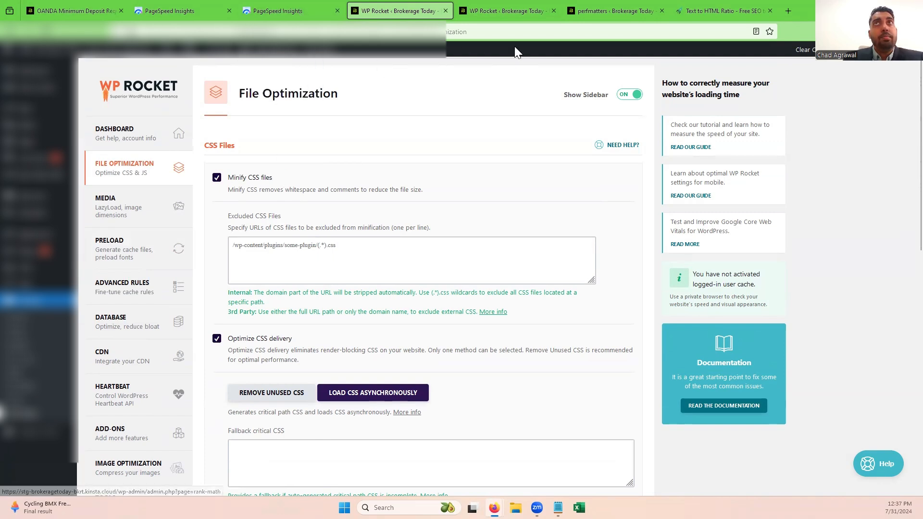
Show Perfmatters' JavaScript page with Delay JavaScript on and Delay All Scripts chosen.
{"action": "left_click", "coordinate": [614, 10]}
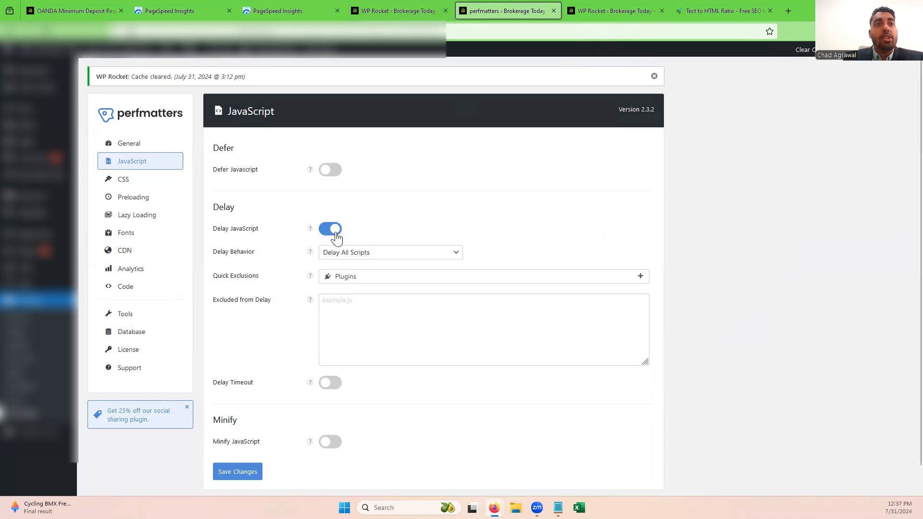
{"action": "mouse_move", "coordinate": [343, 239]}
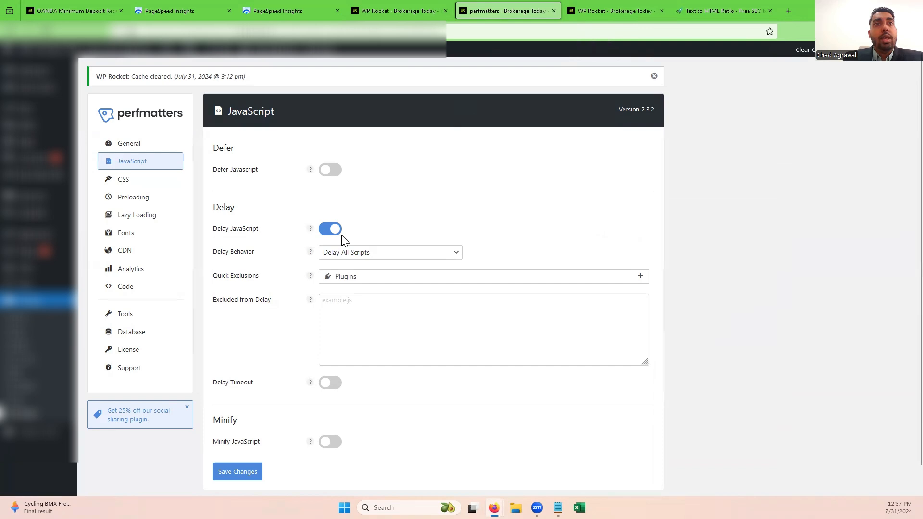
{"action": "mouse_move", "coordinate": [428, 236]}
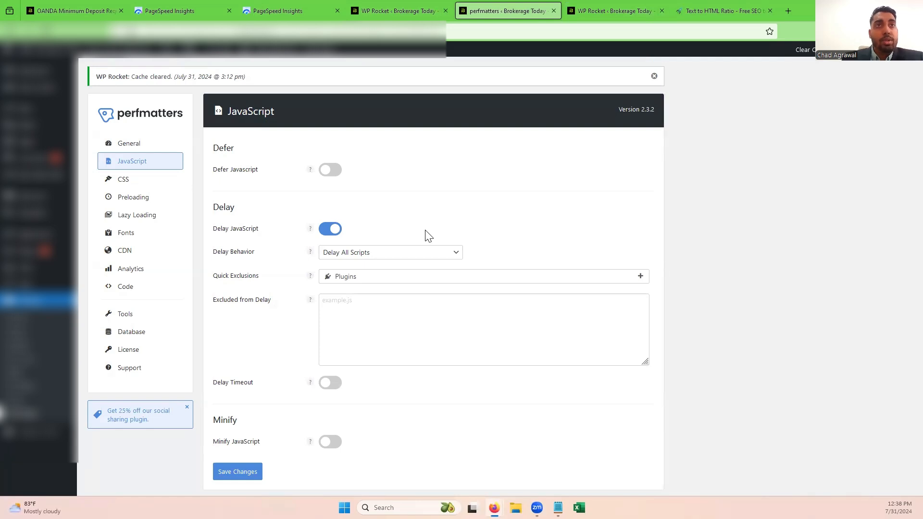
{"action": "mouse_move", "coordinate": [176, 158]}
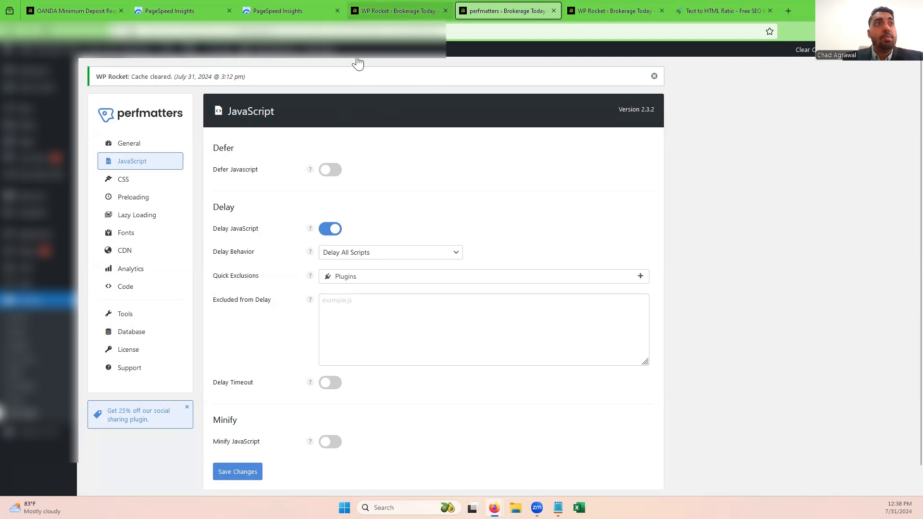
{"action": "mouse_move", "coordinate": [130, 269]}
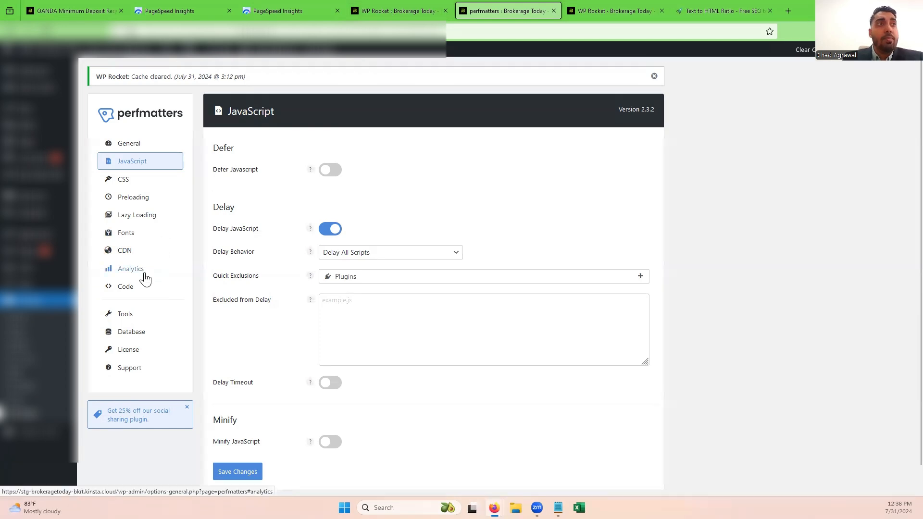
Open Perfmatters Analytics showing local analytics enabled, GA4 script type, header position.
{"action": "left_click", "coordinate": [131, 268]}
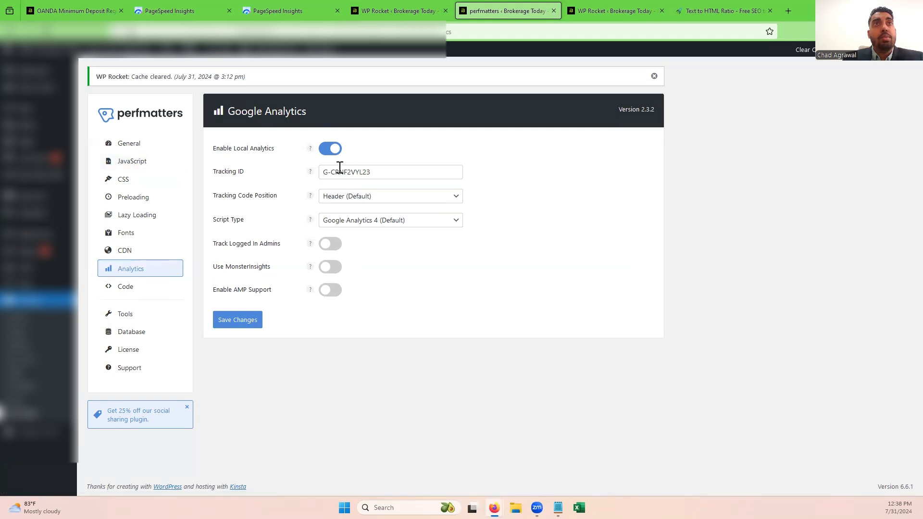
{"action": "mouse_move", "coordinate": [396, 172]}
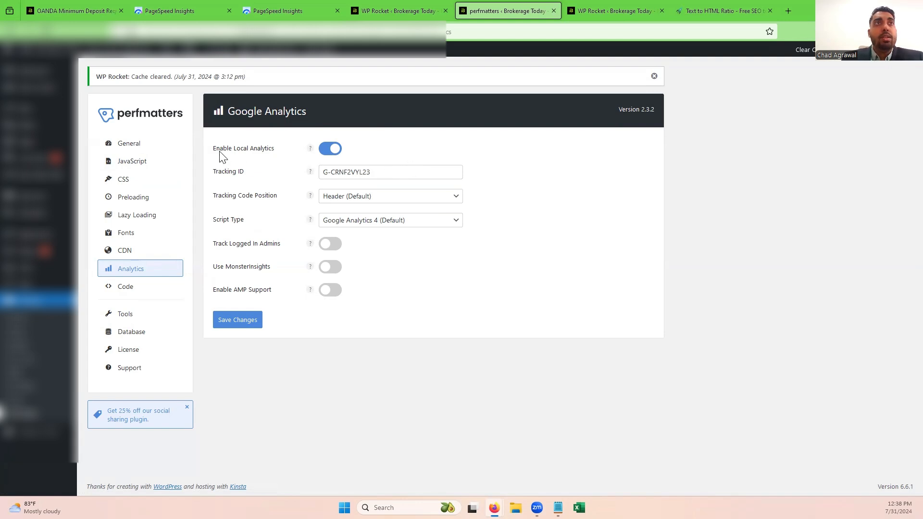
{"action": "mouse_move", "coordinate": [270, 154]}
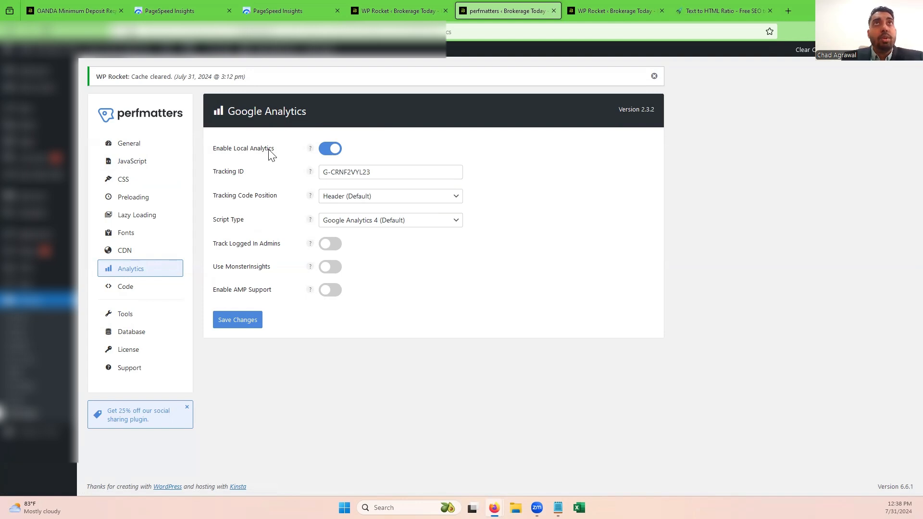
{"action": "mouse_move", "coordinate": [290, 10]}
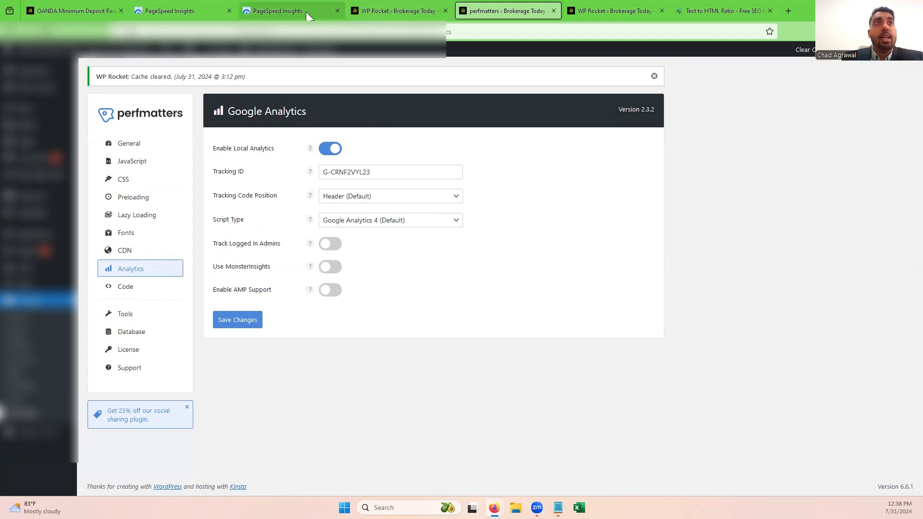
Compare the staging report against the live site's report, scrolling its diagnostics.
{"action": "left_click", "coordinate": [274, 10]}
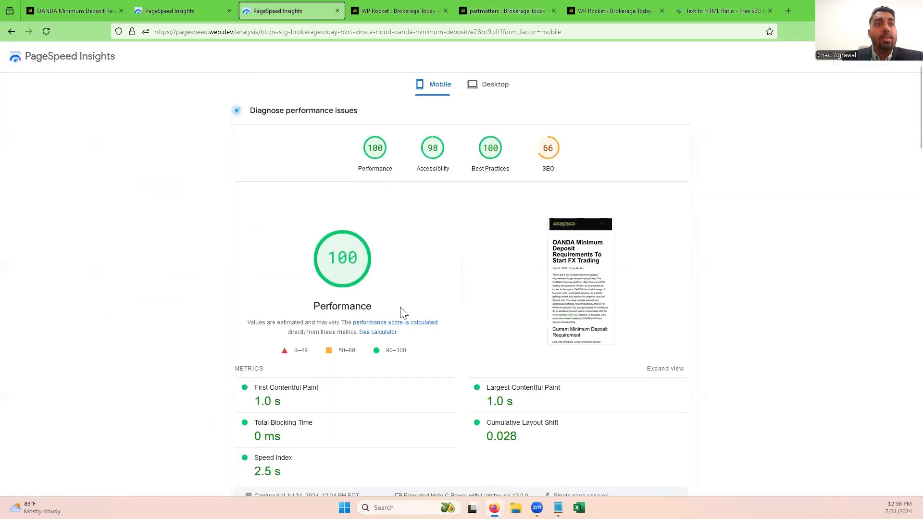
{"action": "left_click", "coordinate": [182, 10]}
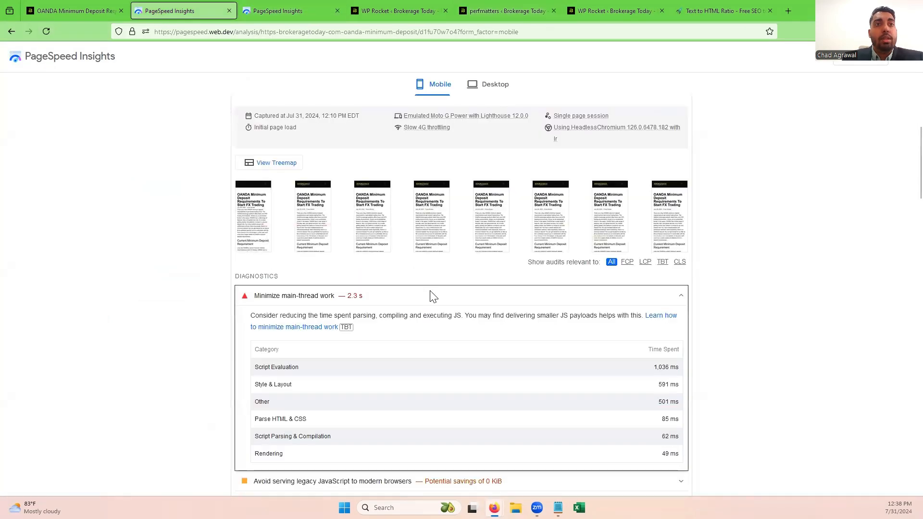
{"action": "scroll", "scroll_direction": "down", "scroll_amount": 3}
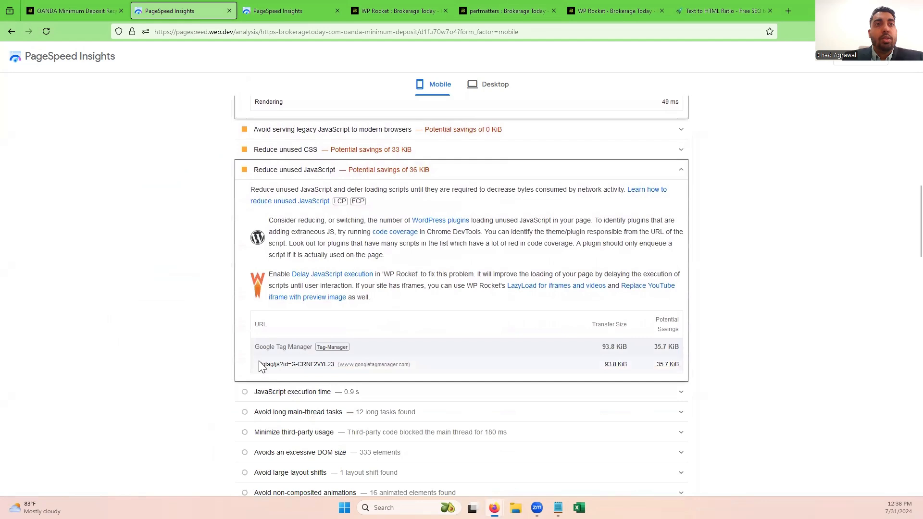
{"action": "mouse_move", "coordinate": [277, 372]}
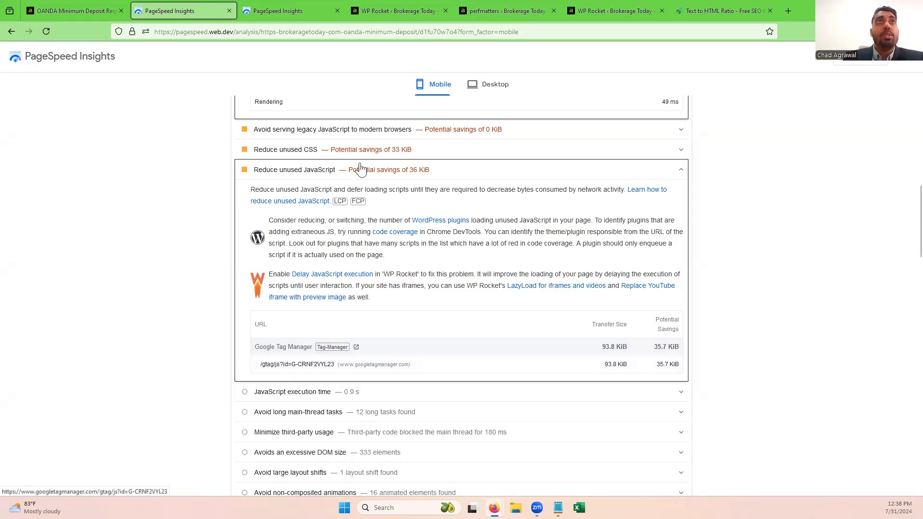
Return to the staging report (100 score, 0 ms blocking) and scroll its diagnostics.
{"action": "left_click", "coordinate": [273, 11]}
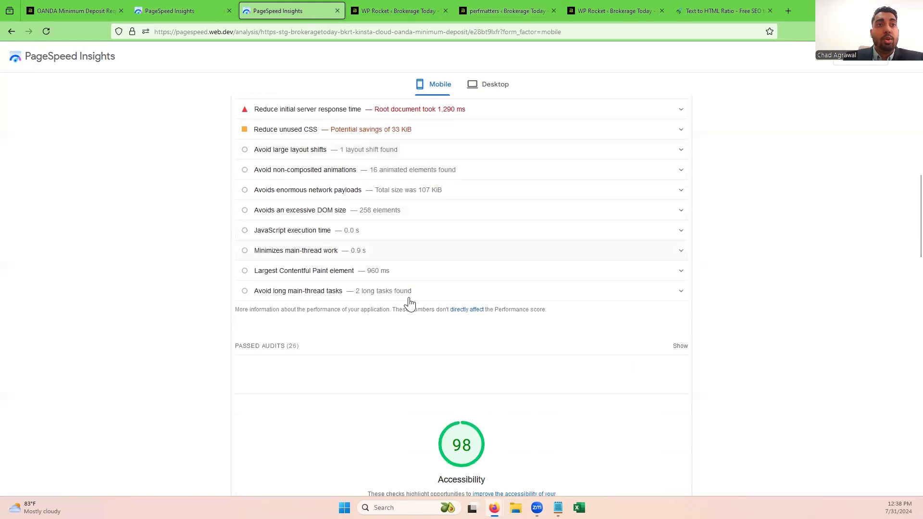
{"action": "scroll", "scroll_direction": "up", "scroll_amount": 3}
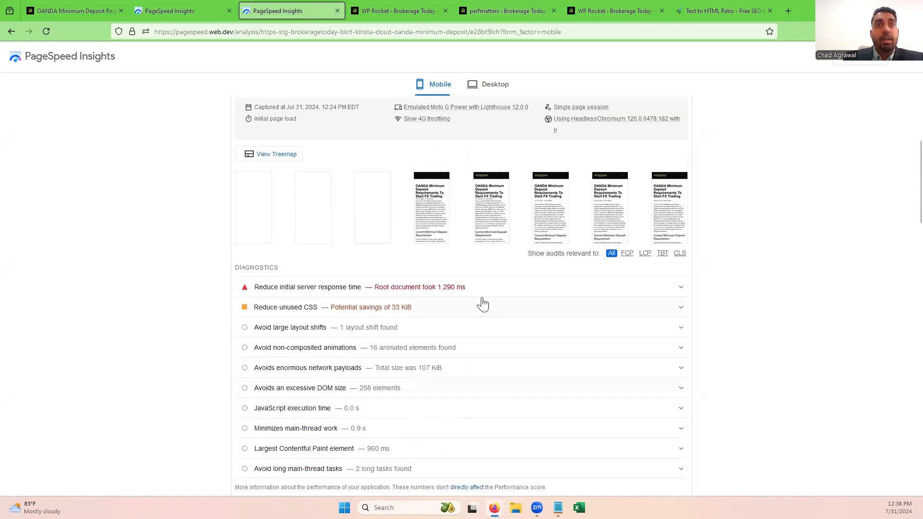
{"action": "mouse_move", "coordinate": [416, 328]}
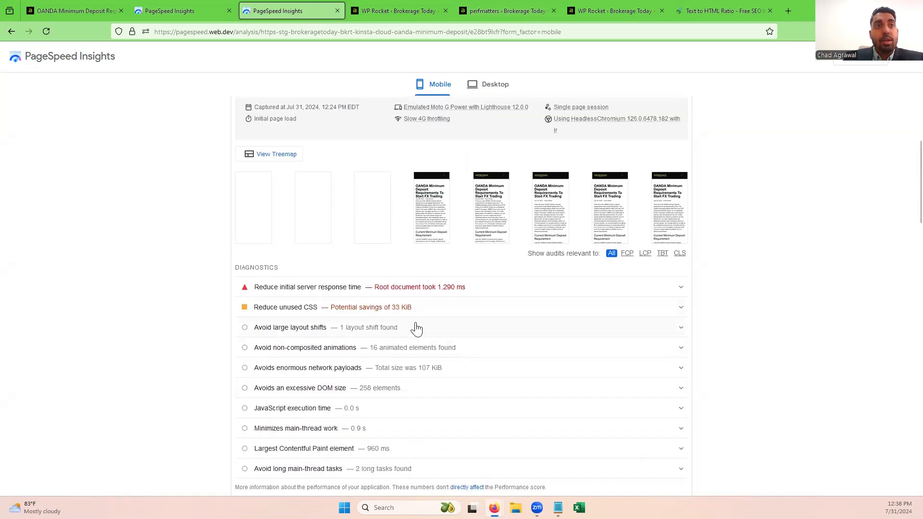
{"action": "mouse_move", "coordinate": [376, 411]}
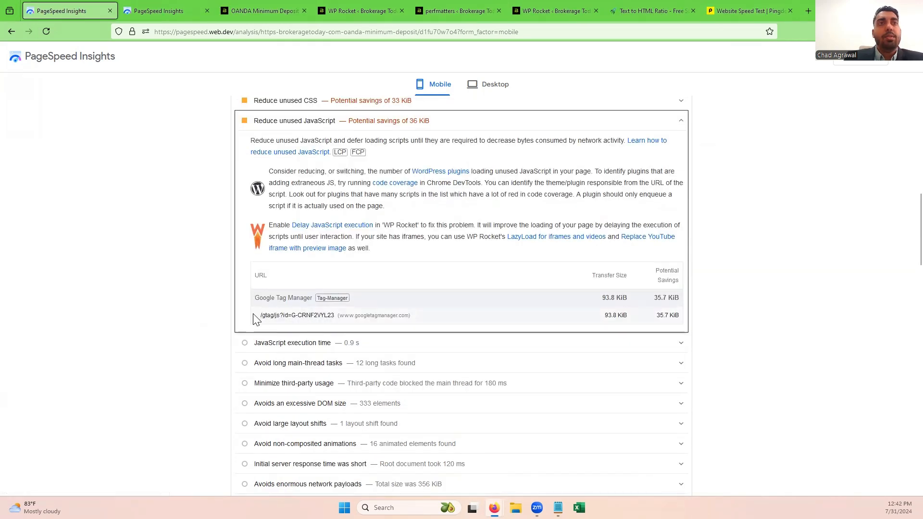
{"action": "scroll", "scroll_direction": "up", "scroll_amount": 3}
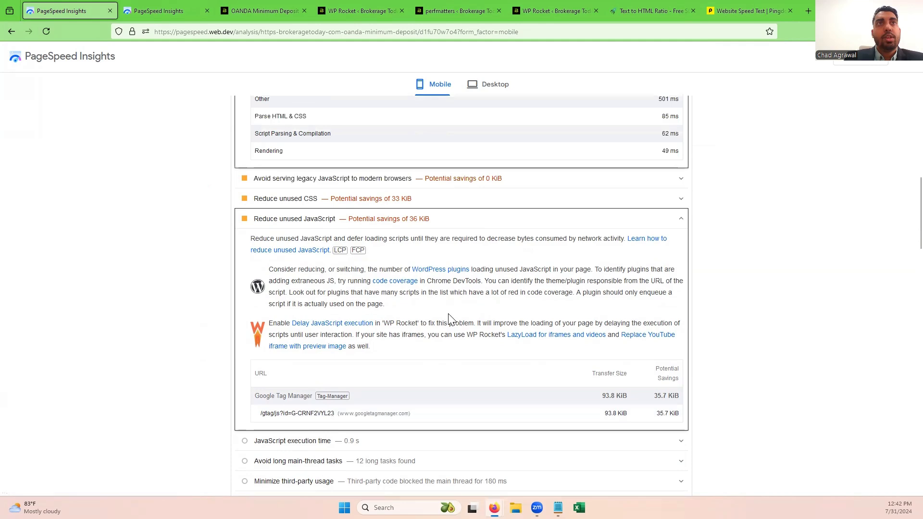
{"action": "scroll", "scroll_direction": "up", "scroll_amount": 3}
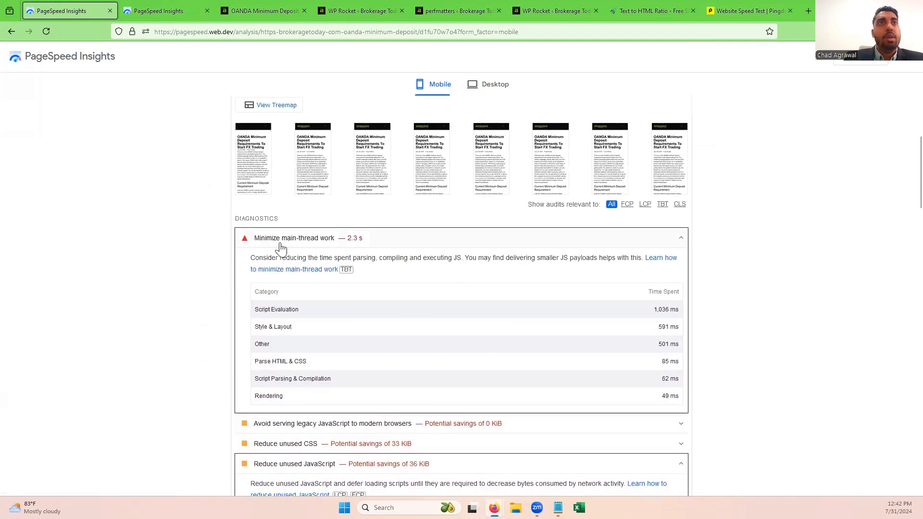
{"action": "left_click", "coordinate": [166, 11]}
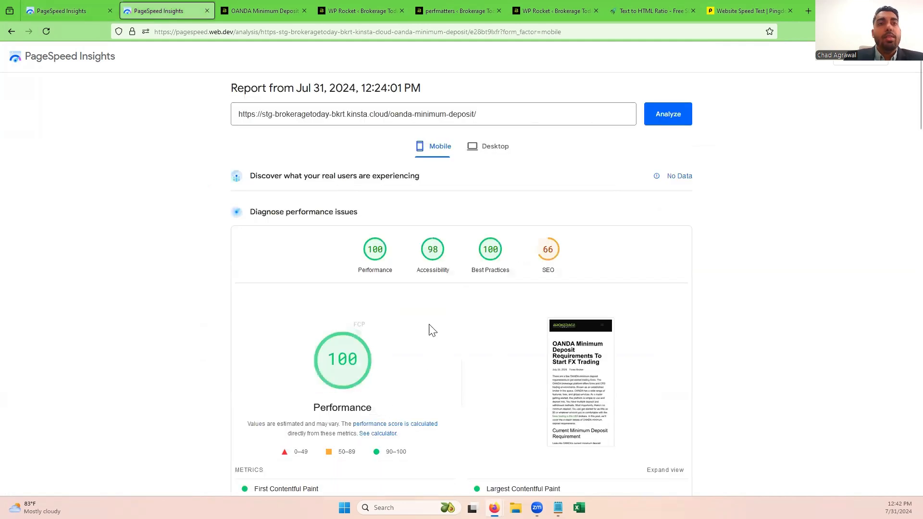
{"action": "scroll", "scroll_direction": "down", "scroll_amount": 3}
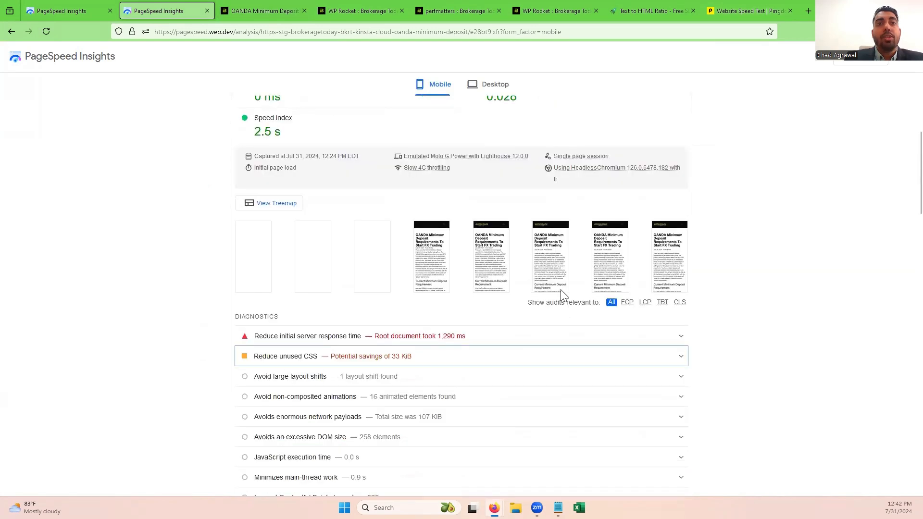
{"action": "scroll", "scroll_direction": "down", "scroll_amount": 3}
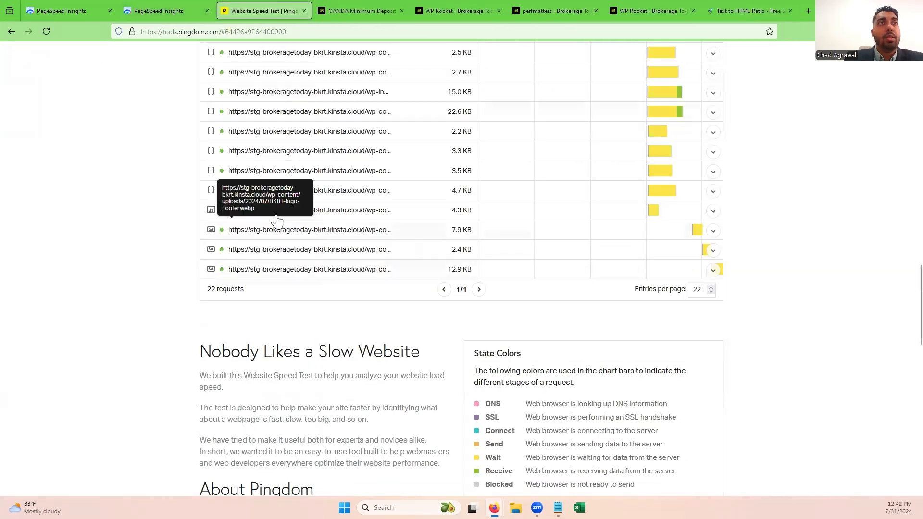
{"action": "mouse_move", "coordinate": [244, 218]}
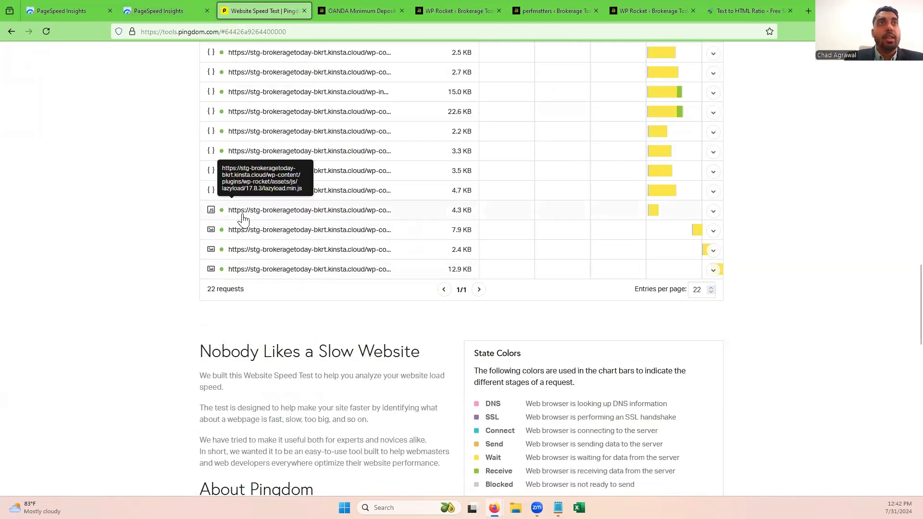
{"action": "mouse_move", "coordinate": [262, 216]}
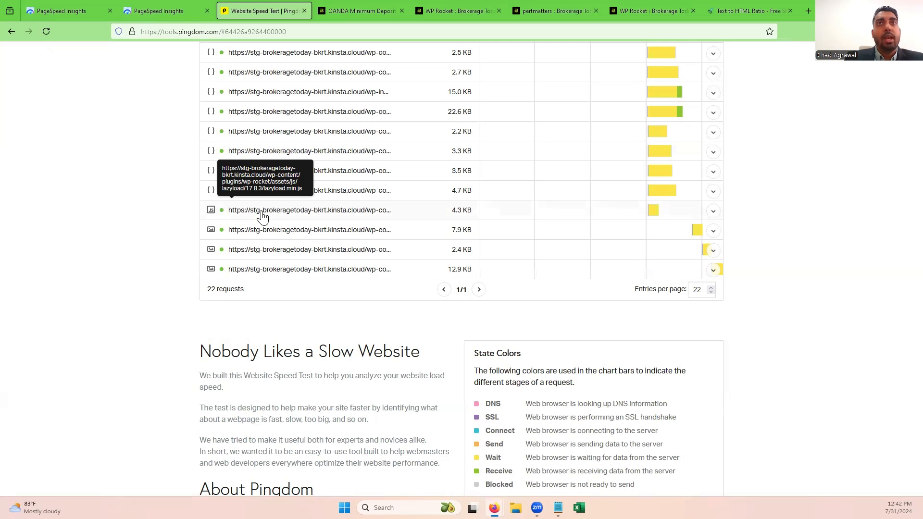
{"action": "mouse_move", "coordinate": [402, 215]}
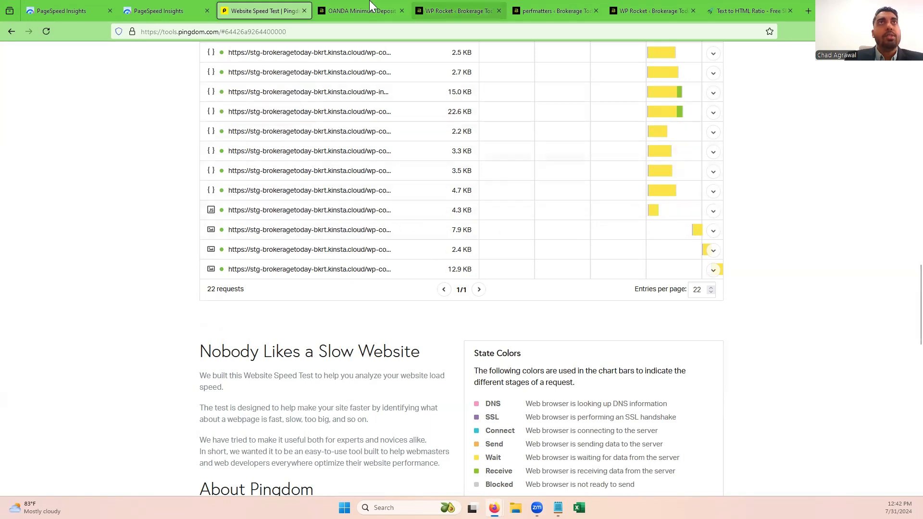
Cycle through PageSpeed, WP Rocket and Perfmatters tabs, ending on Perfmatters' Delay JavaScript settings.
{"action": "left_click", "coordinate": [65, 11]}
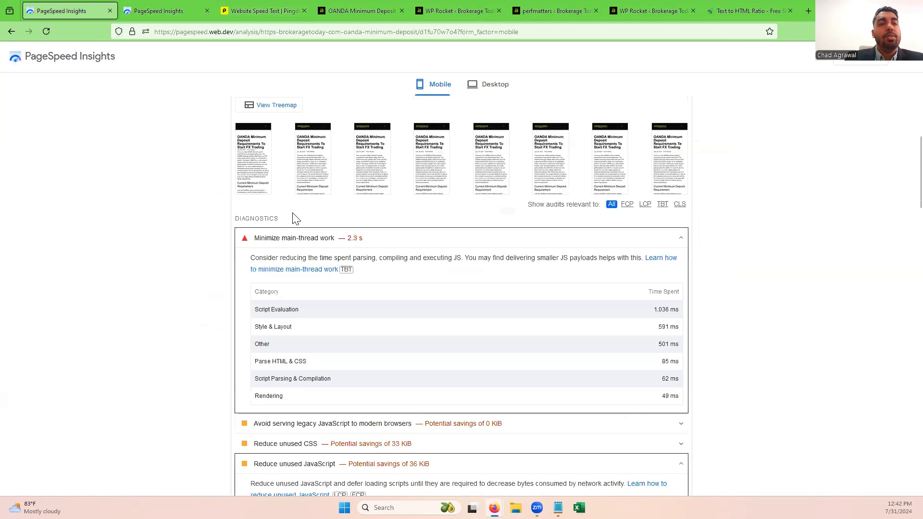
{"action": "left_click", "coordinate": [458, 10]}
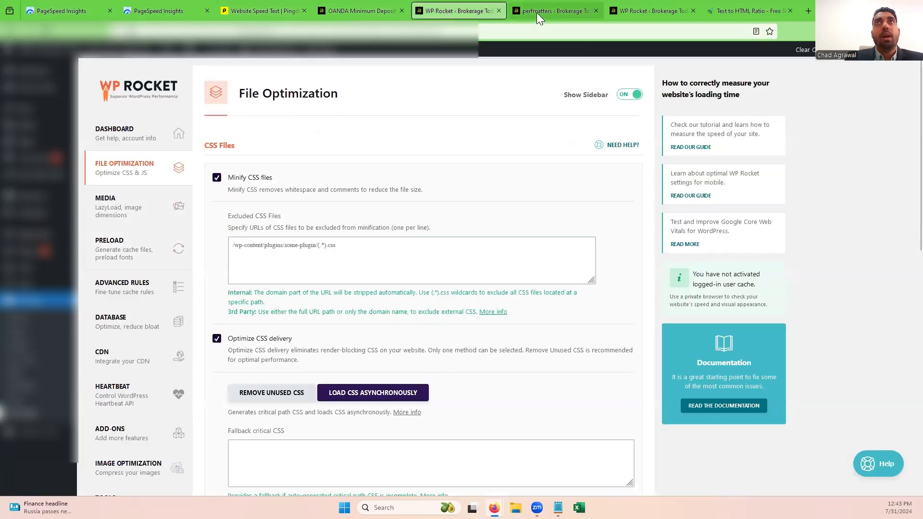
{"action": "left_click", "coordinate": [554, 11]}
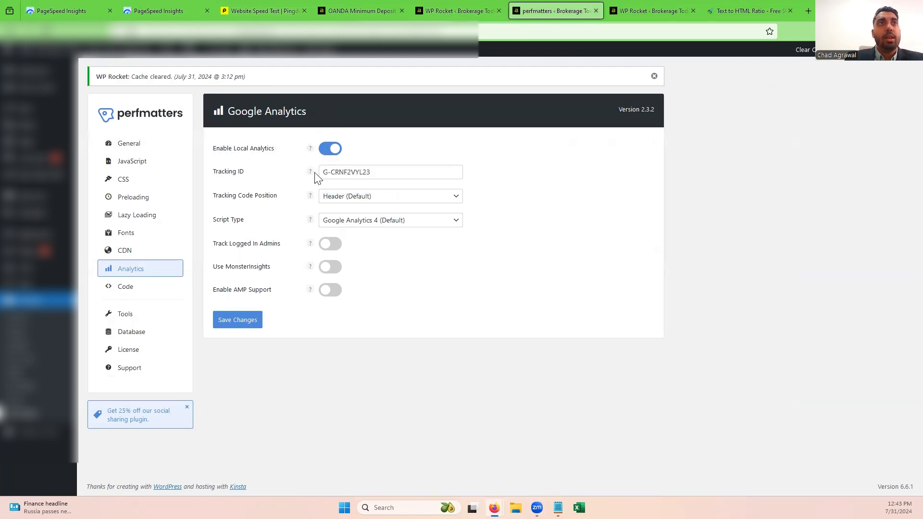
{"action": "mouse_move", "coordinate": [134, 214]}
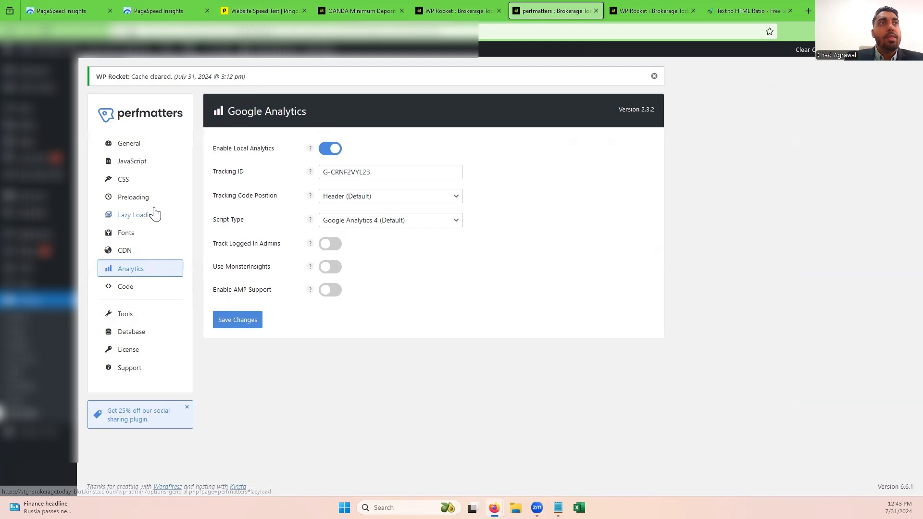
{"action": "left_click", "coordinate": [132, 160]}
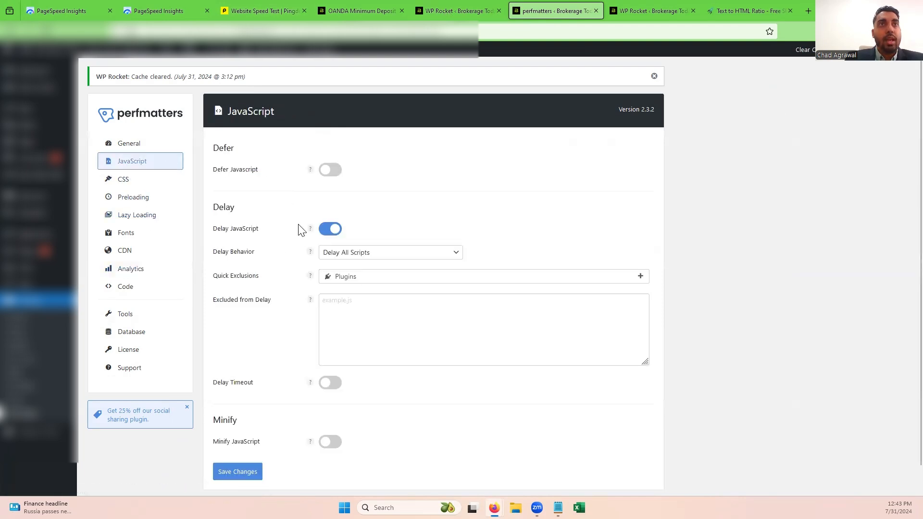
{"action": "mouse_move", "coordinate": [362, 286]}
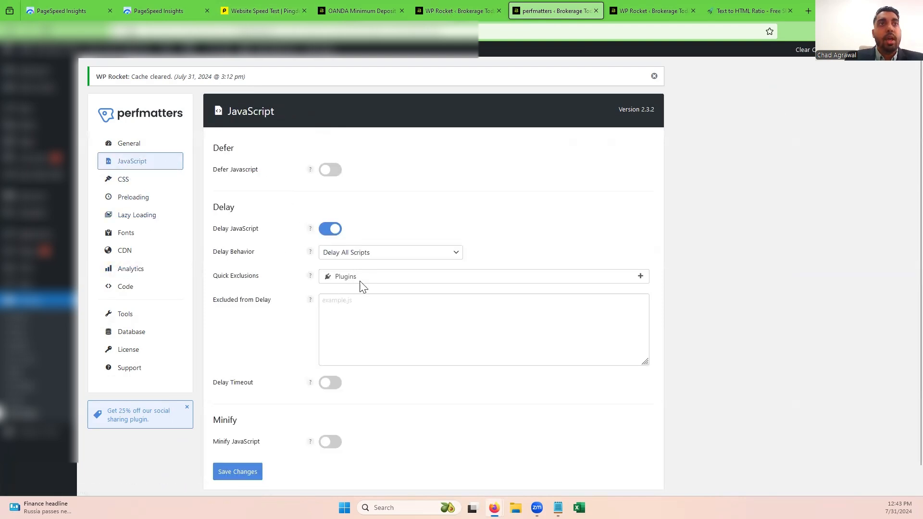
{"action": "mouse_move", "coordinate": [285, 262]}
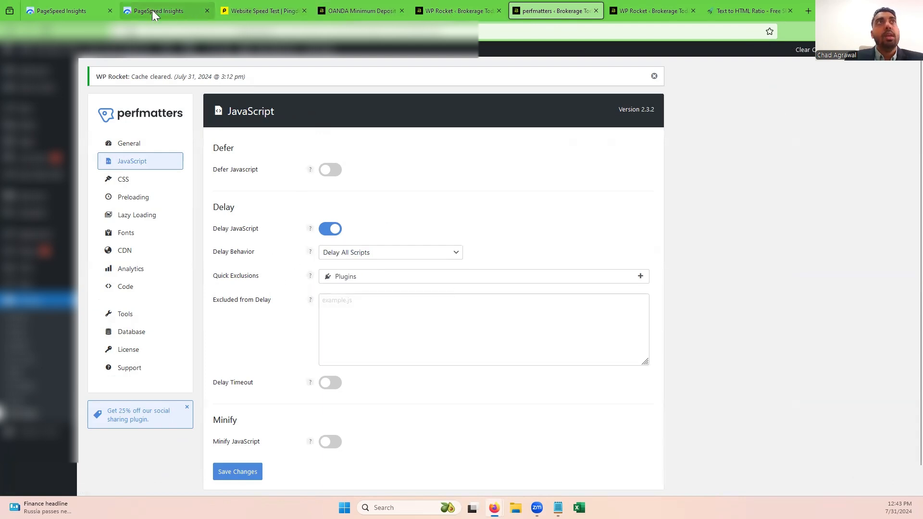
Review the staging page's mobile report: Performance 100, Total Blocking Time 0 ms, and diagnostics.
{"action": "left_click", "coordinate": [165, 11]}
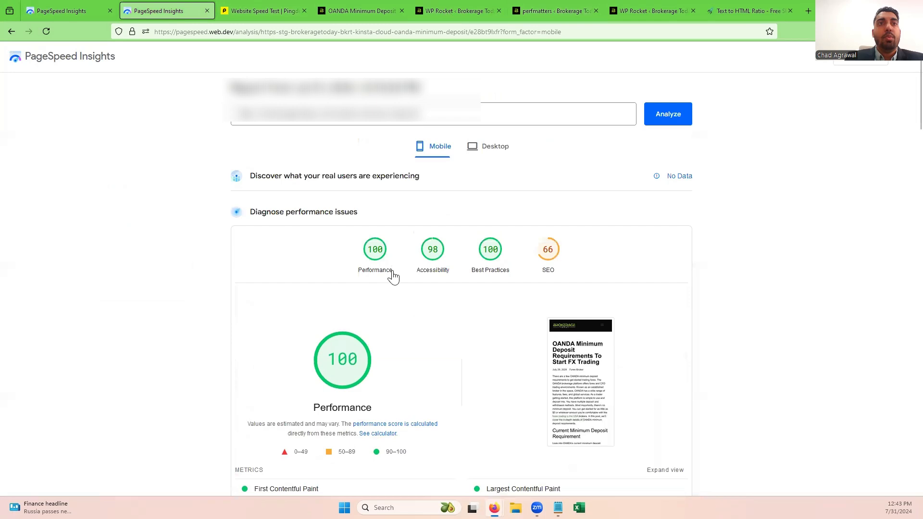
{"action": "mouse_move", "coordinate": [412, 278]}
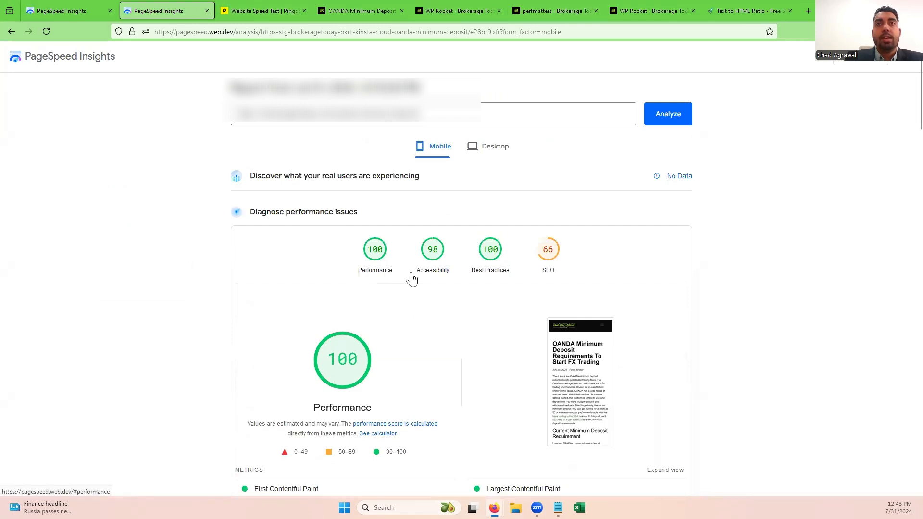
{"action": "mouse_move", "coordinate": [556, 281]}
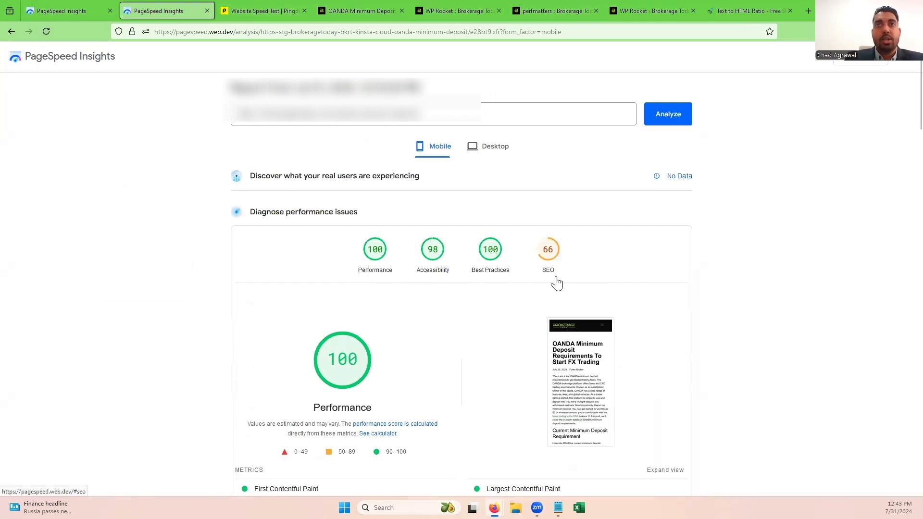
{"action": "mouse_move", "coordinate": [551, 273]}
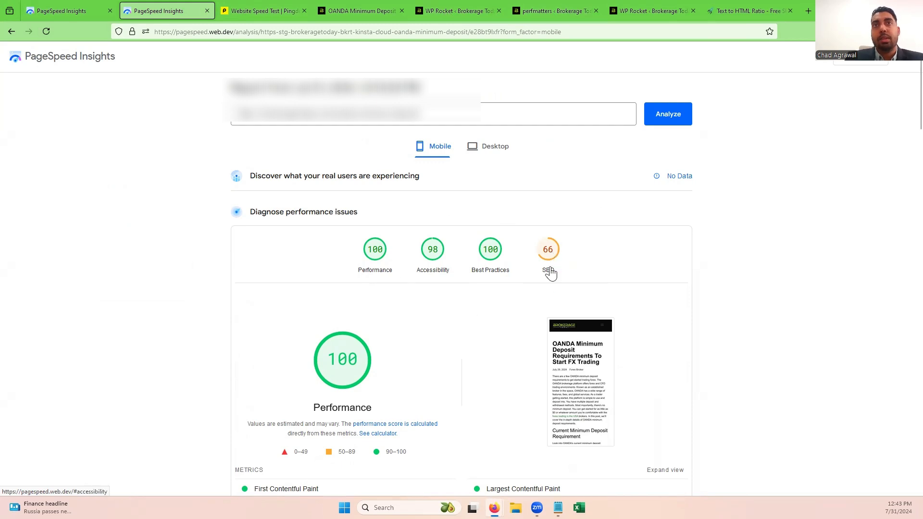
{"action": "mouse_move", "coordinate": [438, 296]}
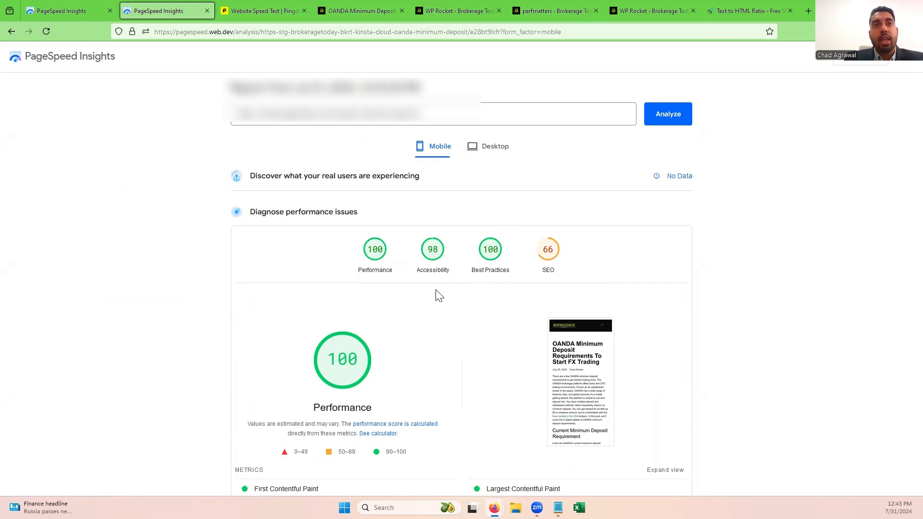
{"action": "scroll", "scroll_direction": "down", "scroll_amount": 3}
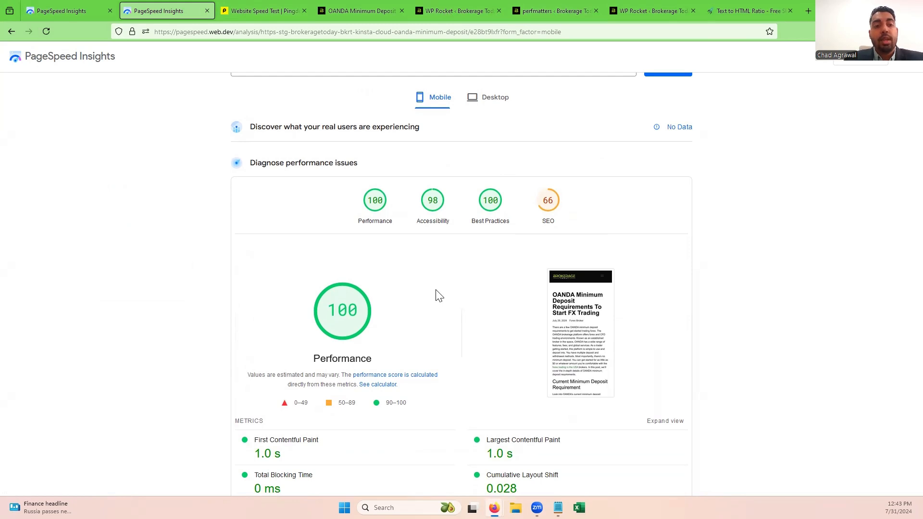
{"action": "scroll", "scroll_direction": "up", "scroll_amount": 3}
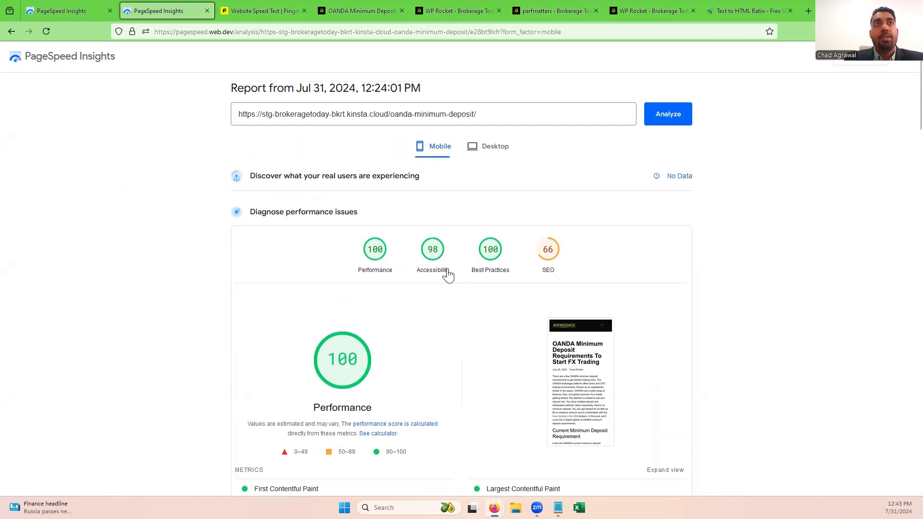
{"action": "scroll", "scroll_direction": "down", "scroll_amount": 3}
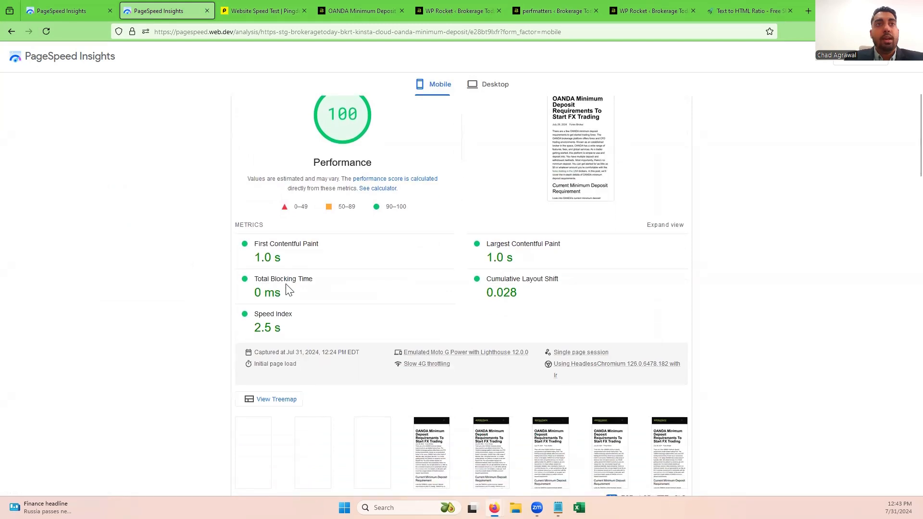
{"action": "double_click", "coordinate": [283, 278]}
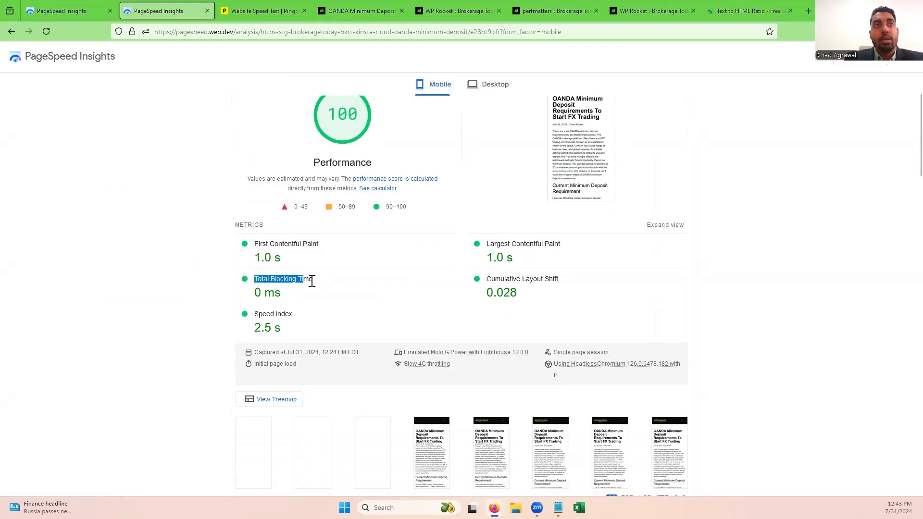
{"action": "scroll", "scroll_direction": "down", "scroll_amount": 3}
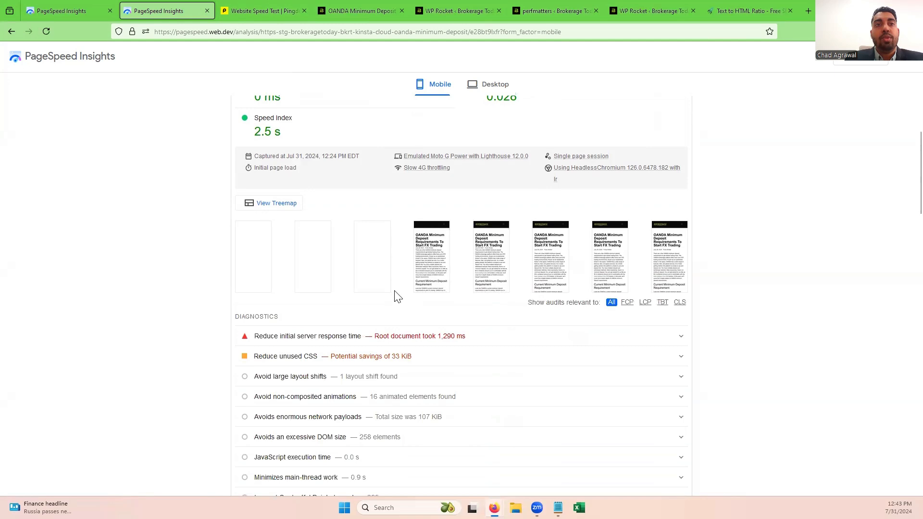
{"action": "scroll", "scroll_direction": "down", "scroll_amount": 3}
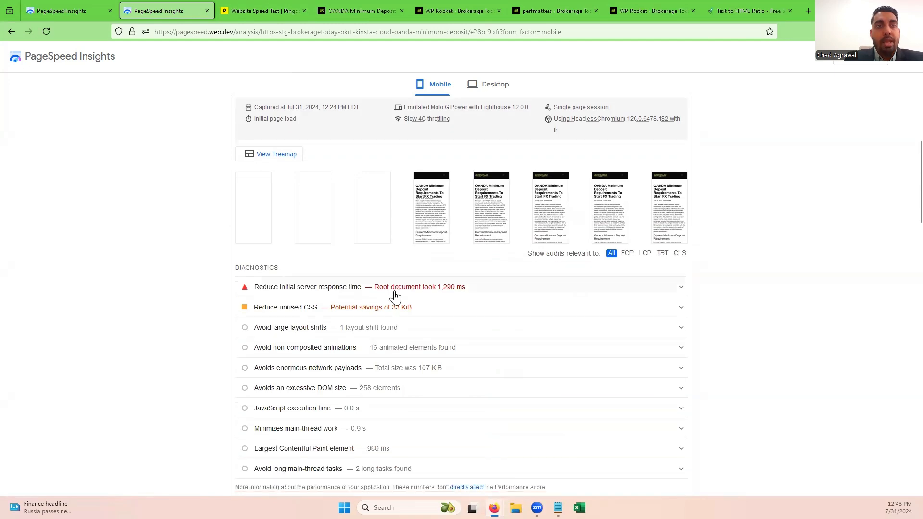
{"action": "mouse_move", "coordinate": [447, 391]}
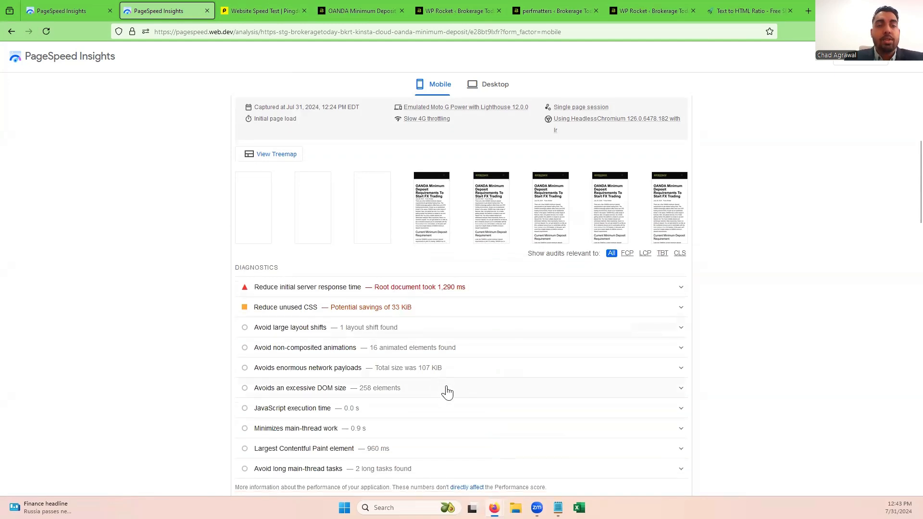
{"action": "scroll", "scroll_direction": "up", "scroll_amount": 3}
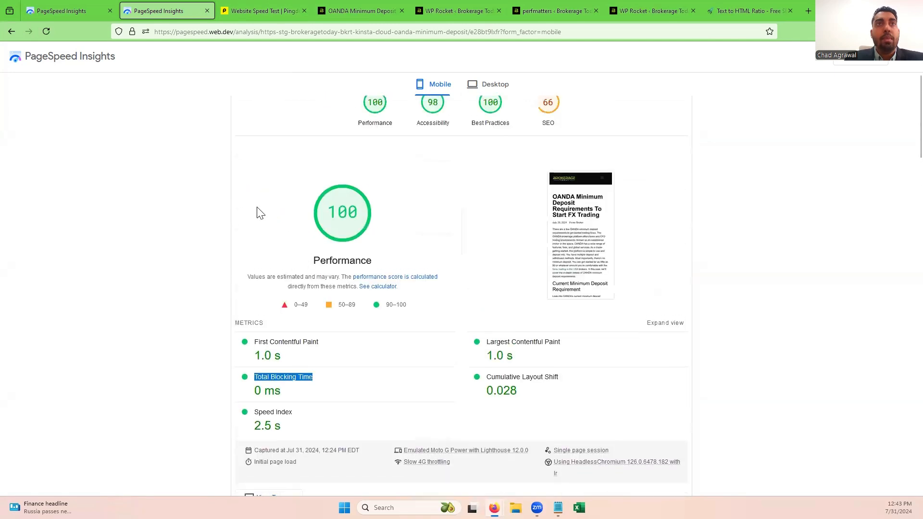
{"action": "mouse_move", "coordinate": [435, 239]}
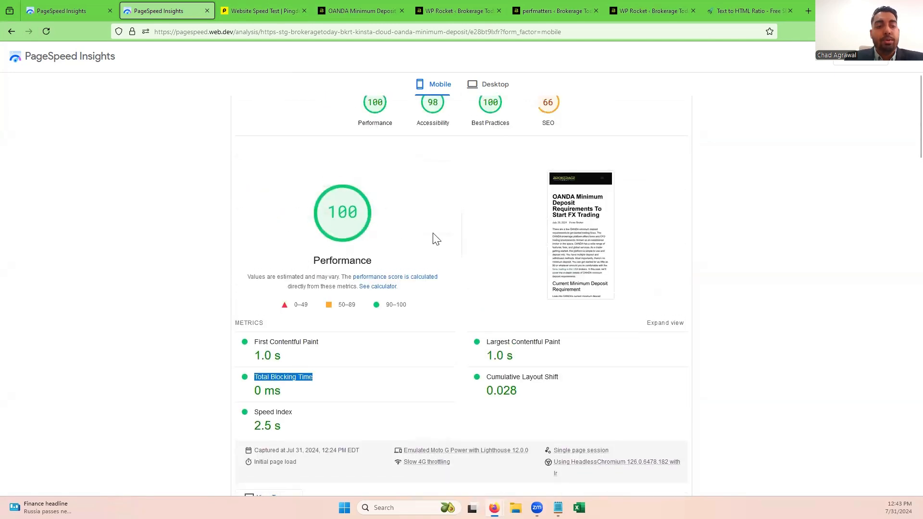